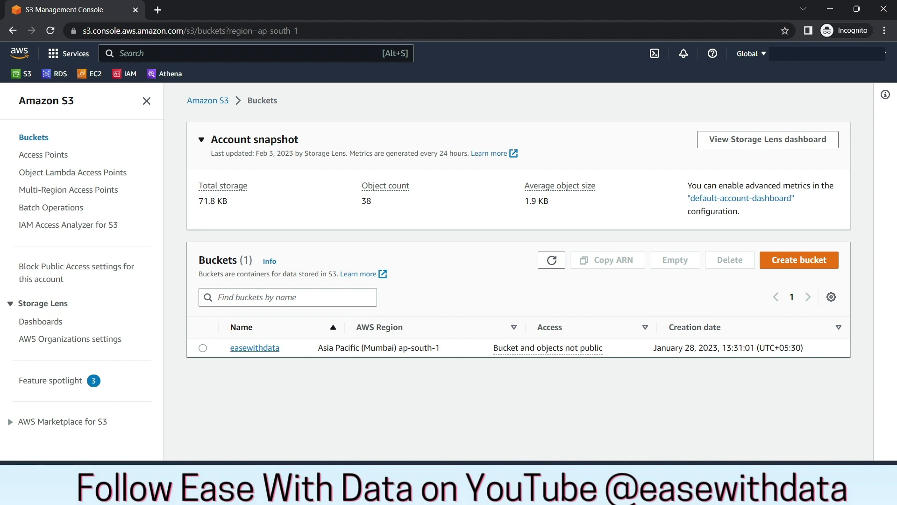
- Browse the easewithdata bucket into dw-with-pyspark and inspect its landing folder
click(254, 348)
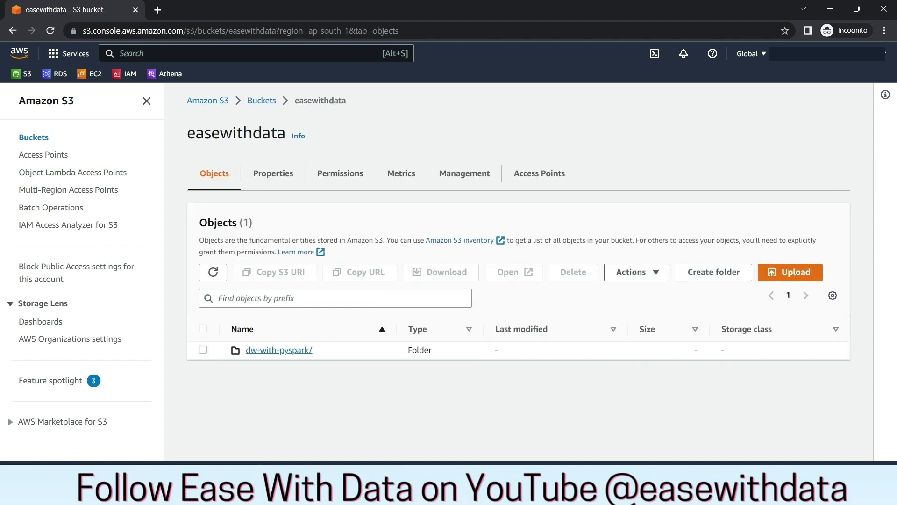
click(278, 349)
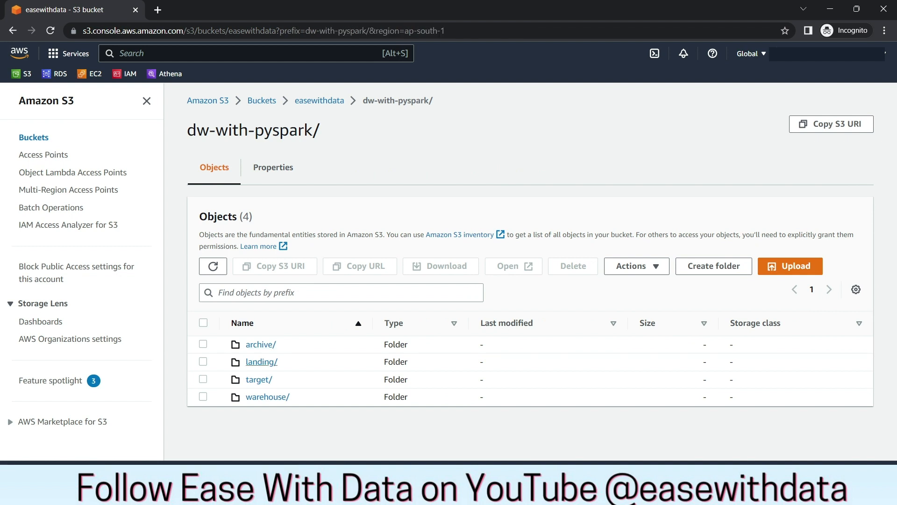
click(261, 360)
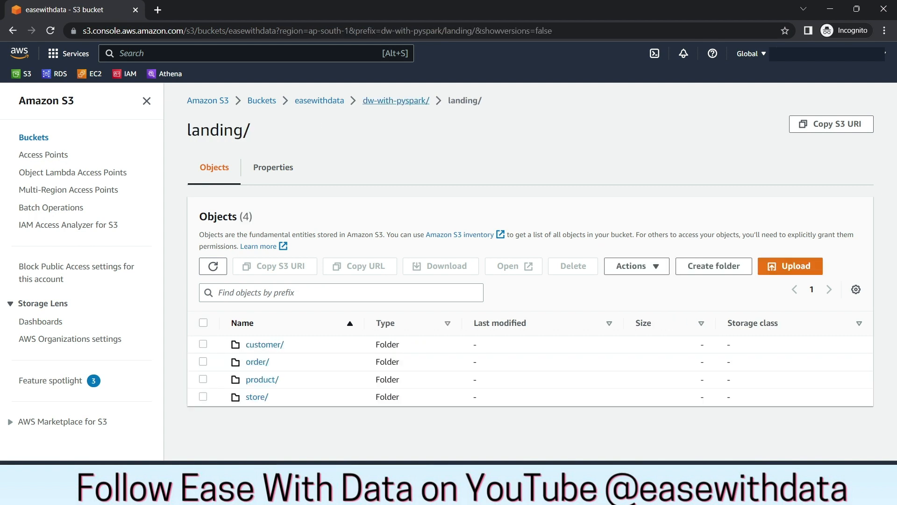
- Return to dw-with-pyspark and inspect the archive folder's customer, order, product and store subfolders
click(394, 100)
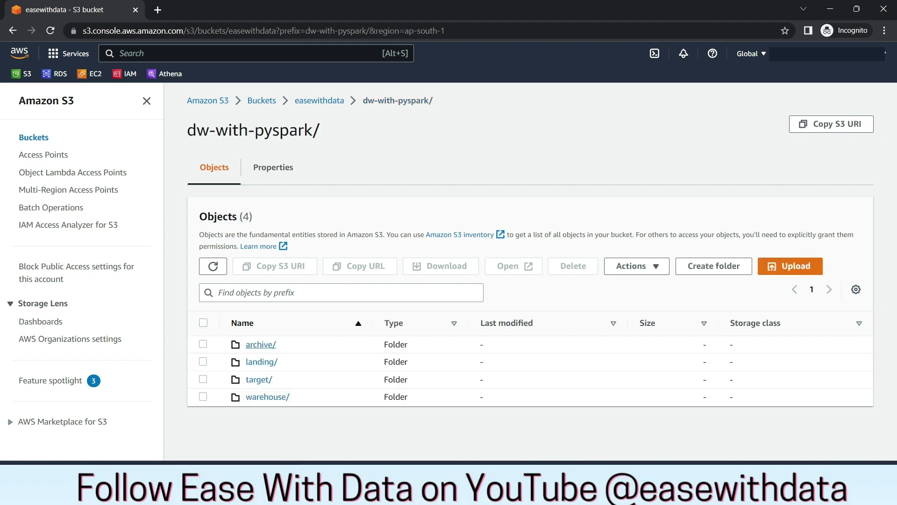
click(260, 344)
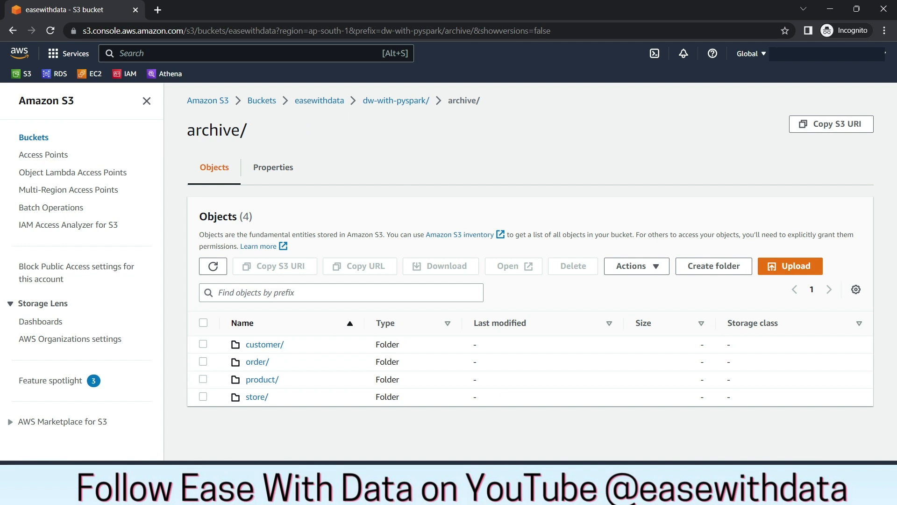
click(395, 100)
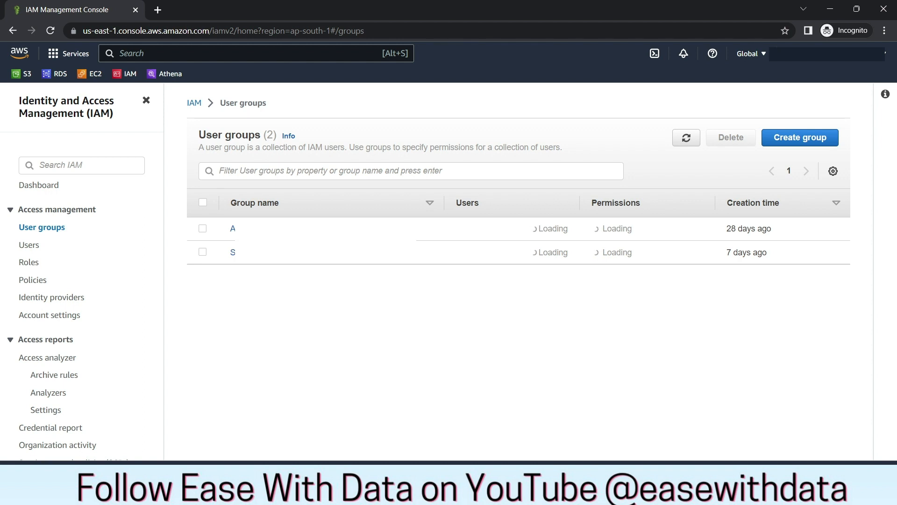
- Create the IAM user group s3demoaccess with the AmazonS3FullAccess policy attached
click(799, 137)
text(s3demoac)
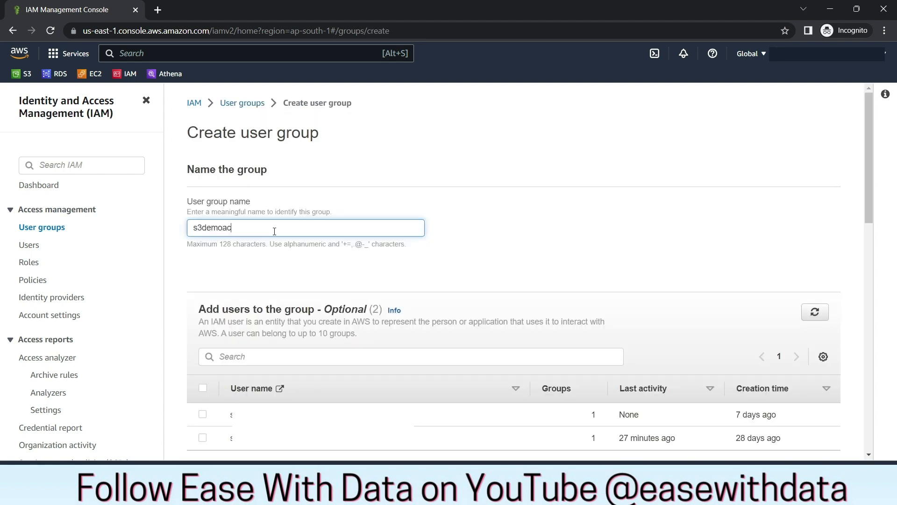
scroll(down, 3)
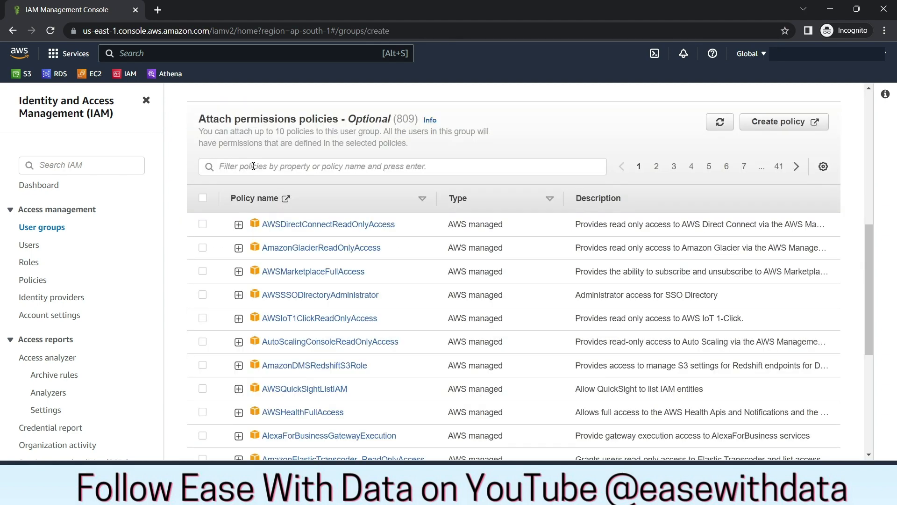
text(s3)
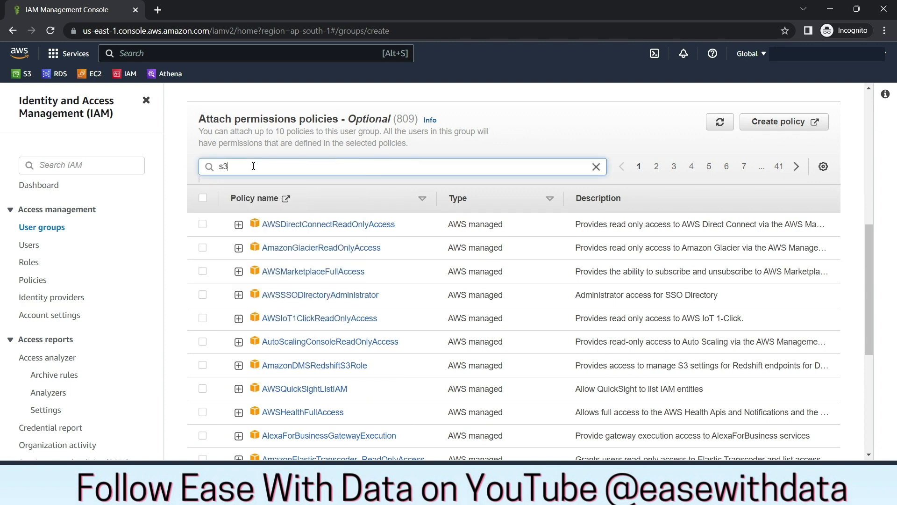
key(Enter)
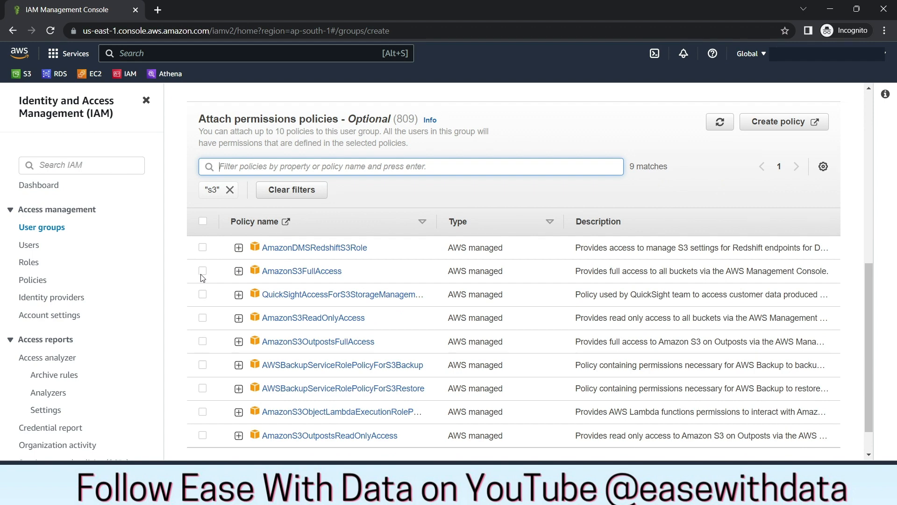
click(202, 271)
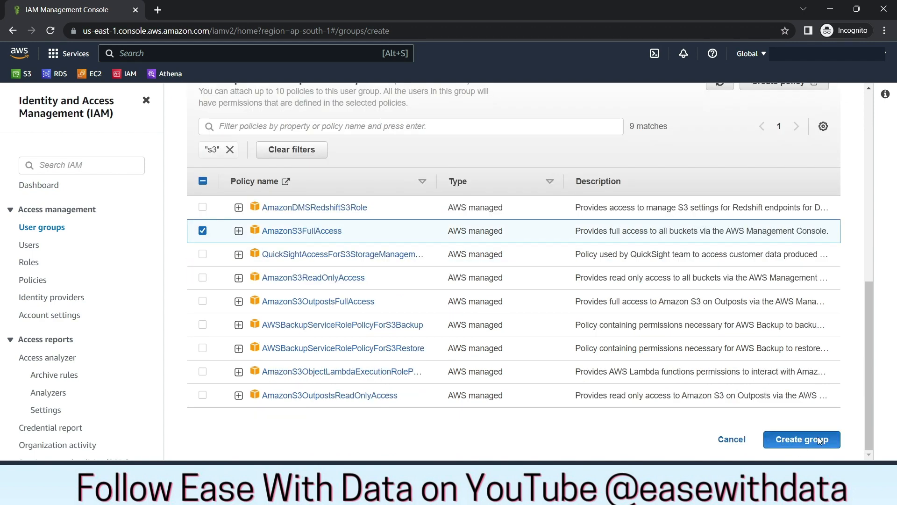
click(801, 439)
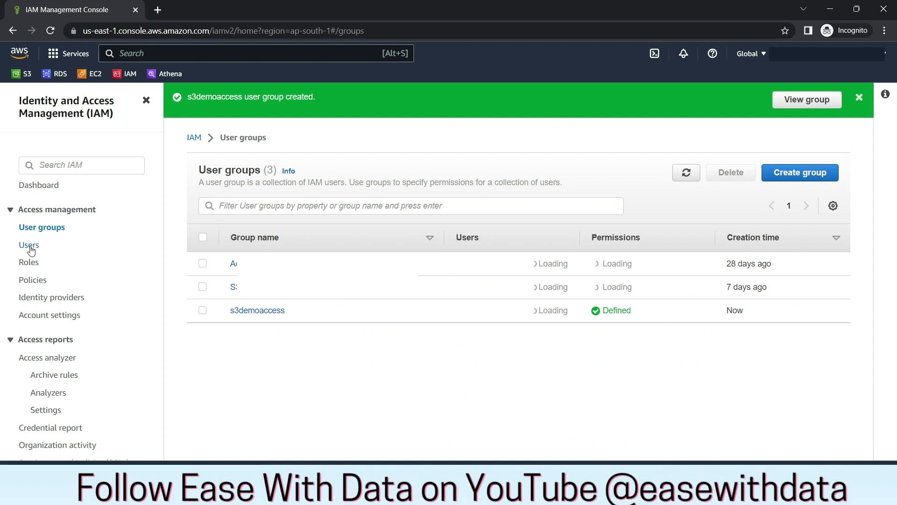
- Begin adding a new IAM user named s3demouser
click(29, 244)
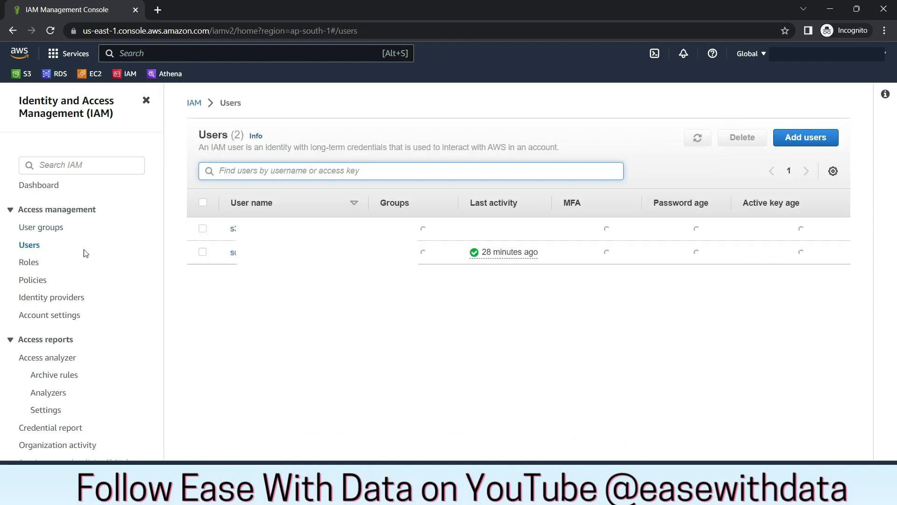
click(697, 137)
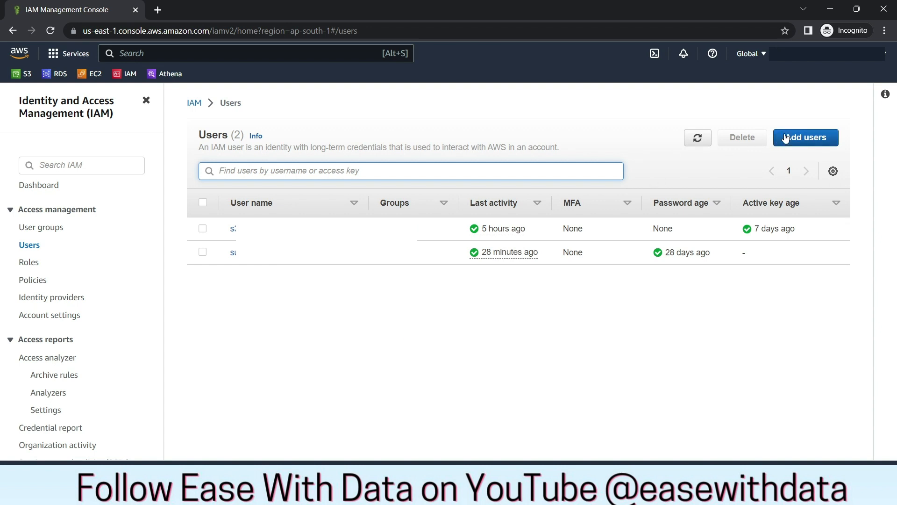
click(805, 138)
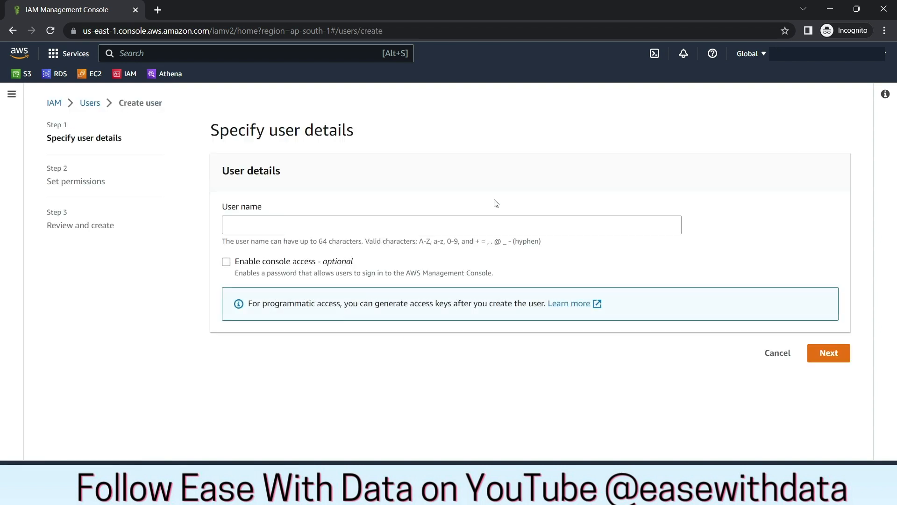
text(s3)
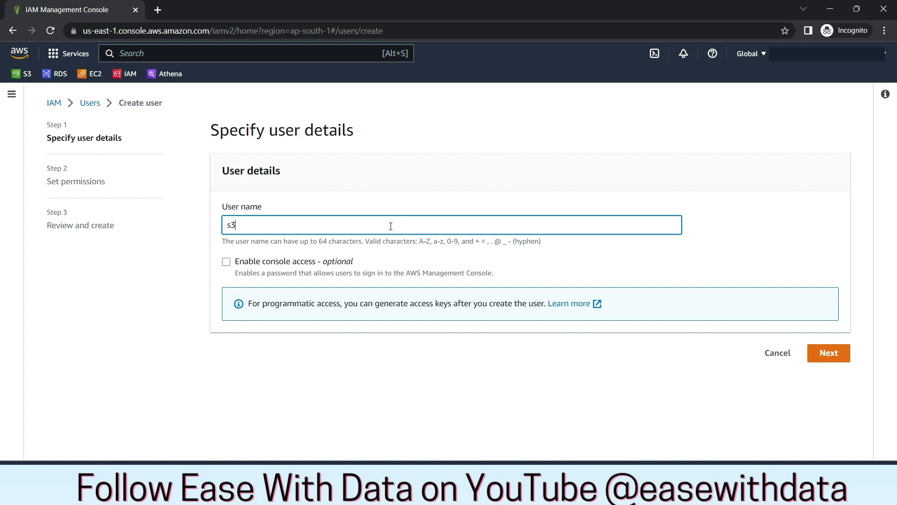
text(demouser)
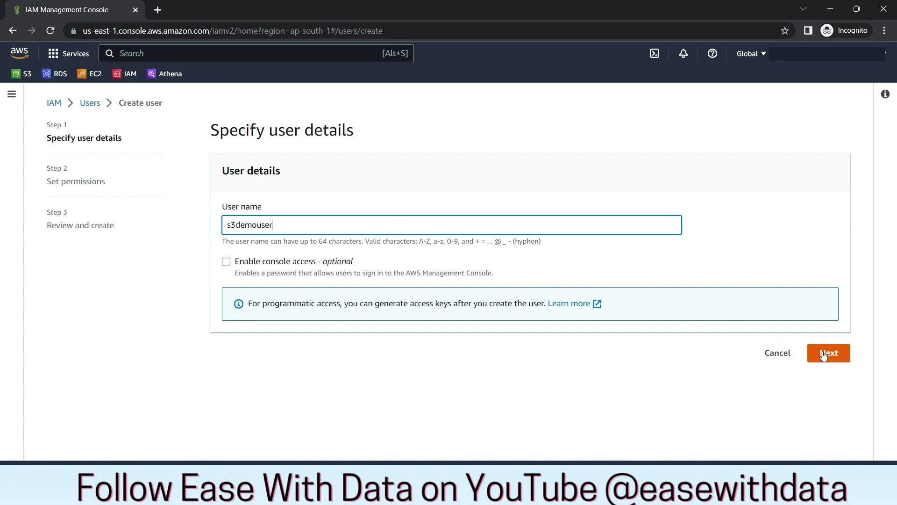
- Assign s3demouser to the s3demoaccess group and proceed to review and creation
click(828, 353)
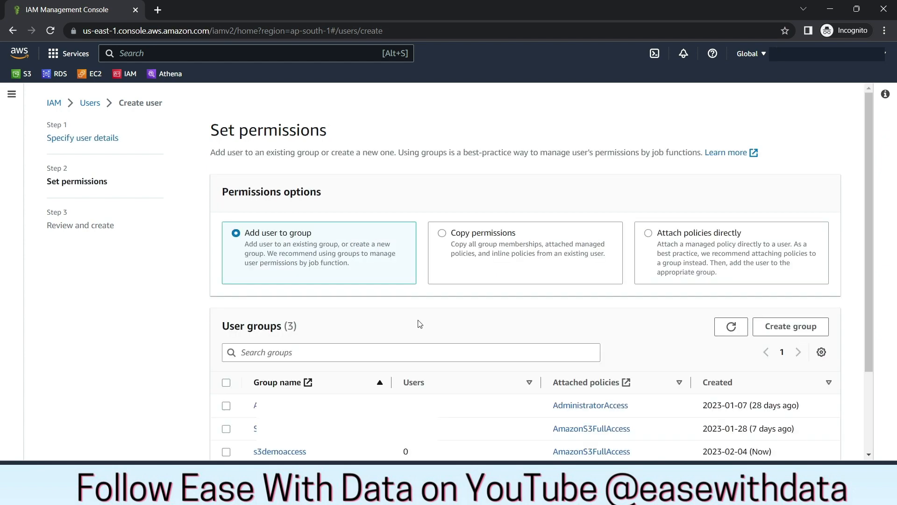
click(226, 348)
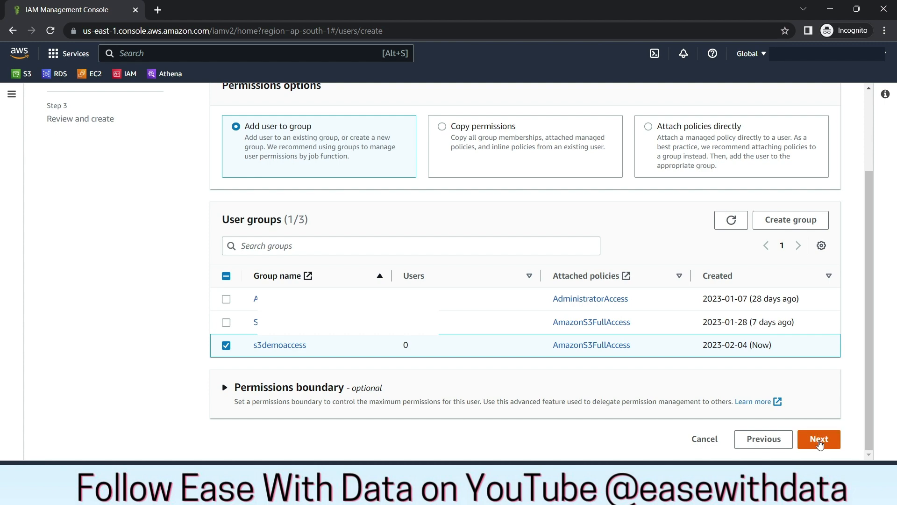
click(818, 438)
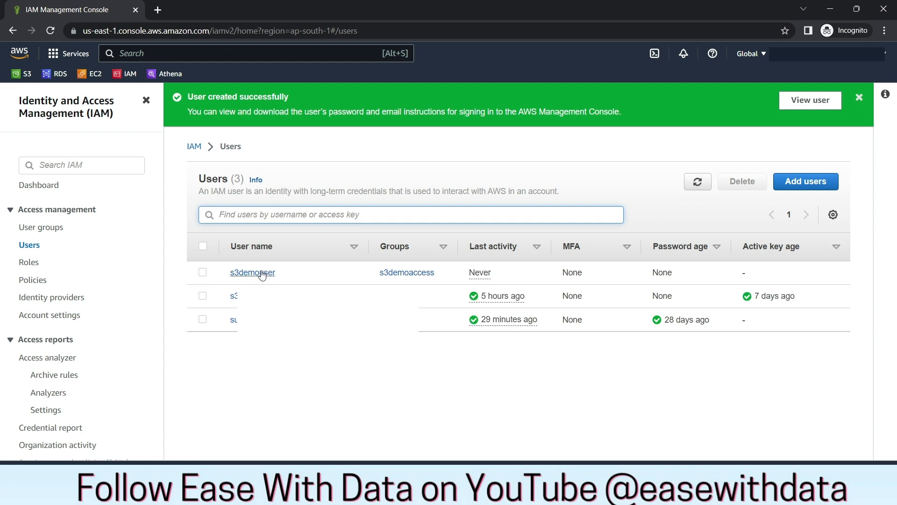
- Reach the security credentials of s3demouser and begin creating an access key
click(252, 272)
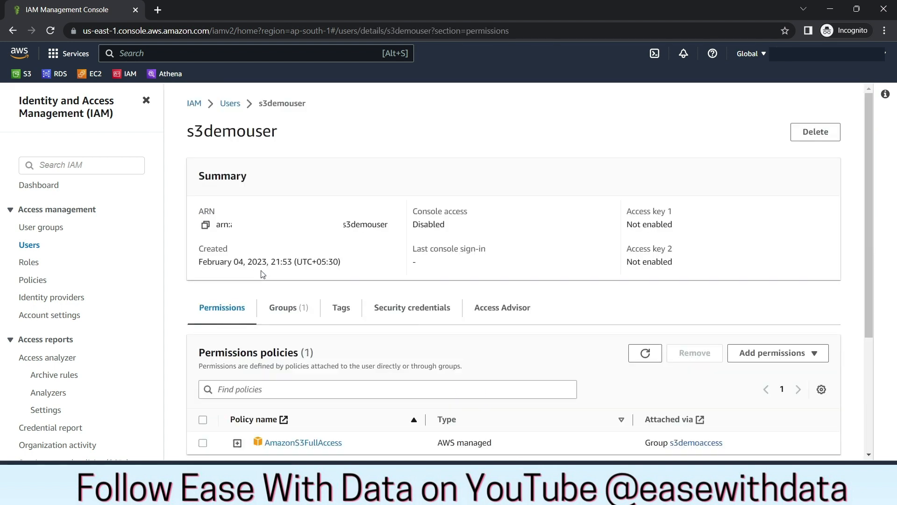
click(411, 308)
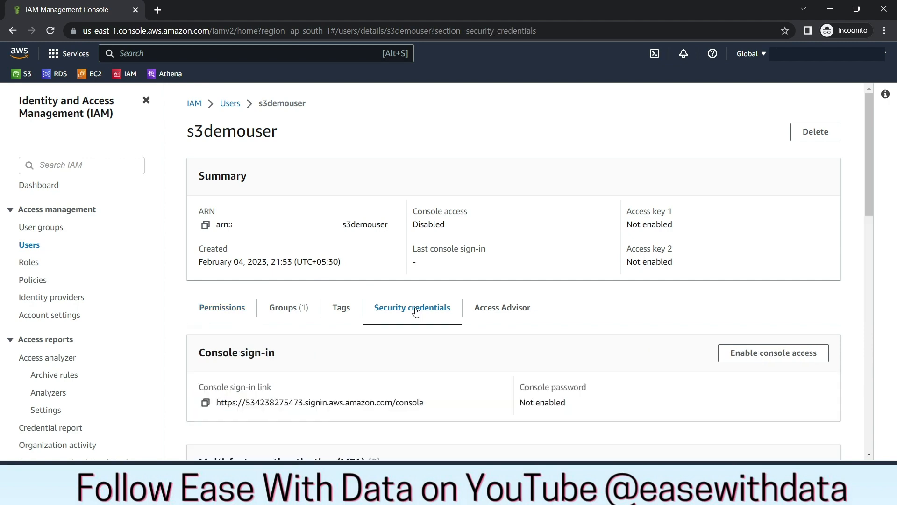
scroll(down, 3)
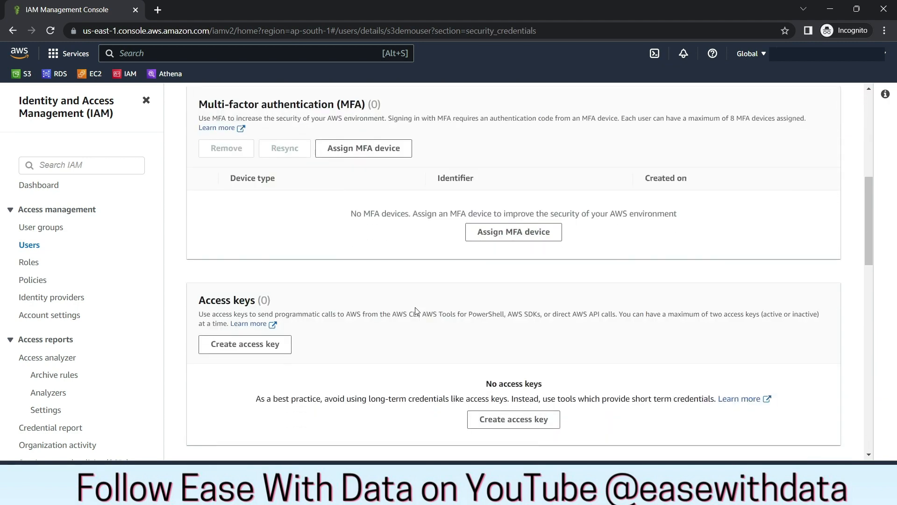
scroll(down, 3)
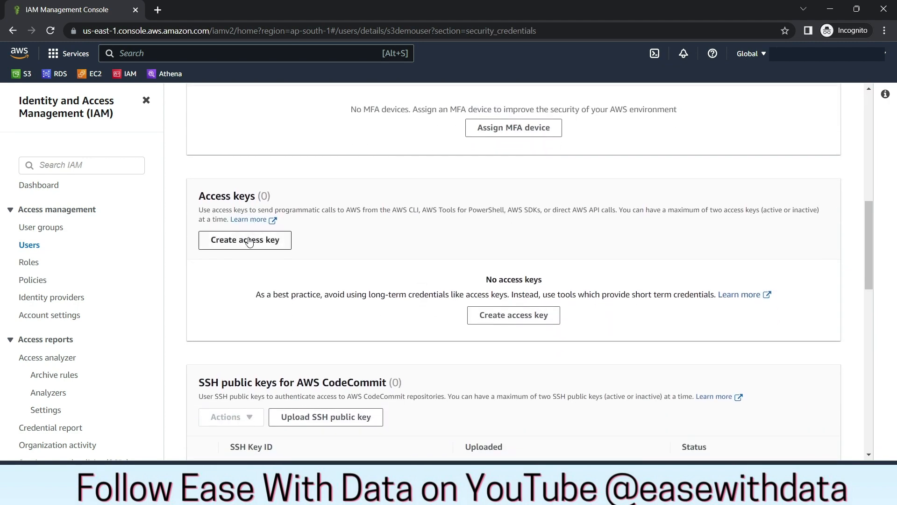
click(244, 240)
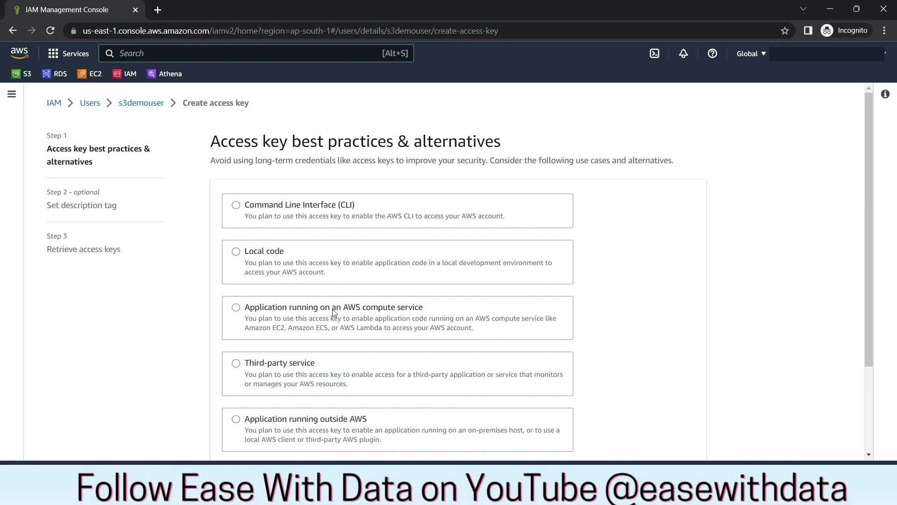
- Create a Command Line Interface access key for s3demouser, acknowledging the recommendation
click(235, 205)
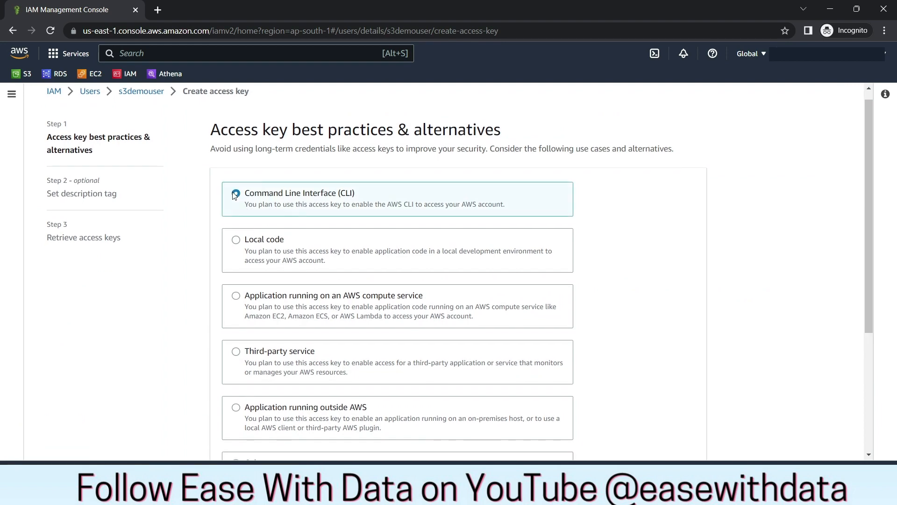
scroll(down, 3)
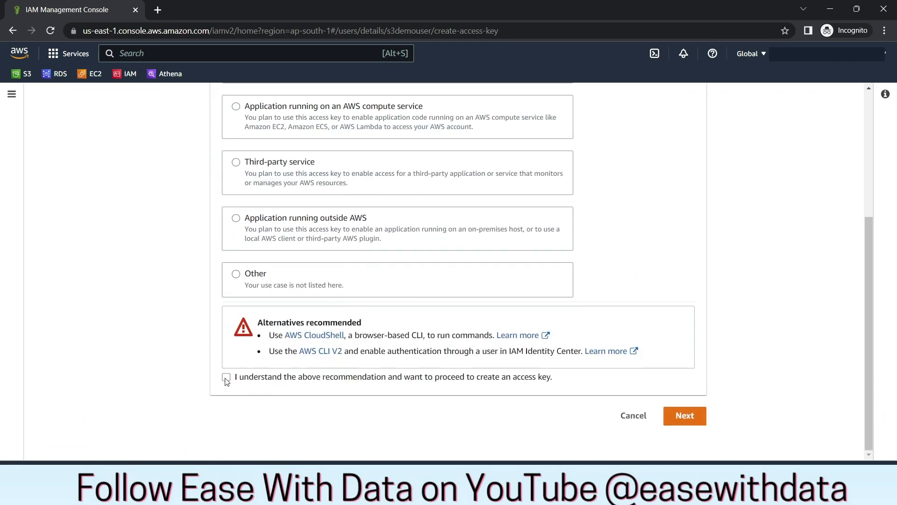
click(226, 377)
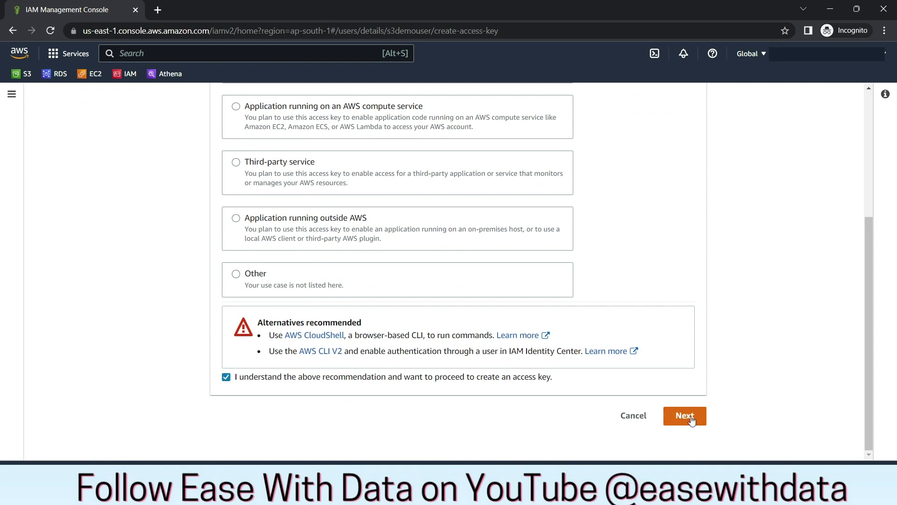
click(684, 415)
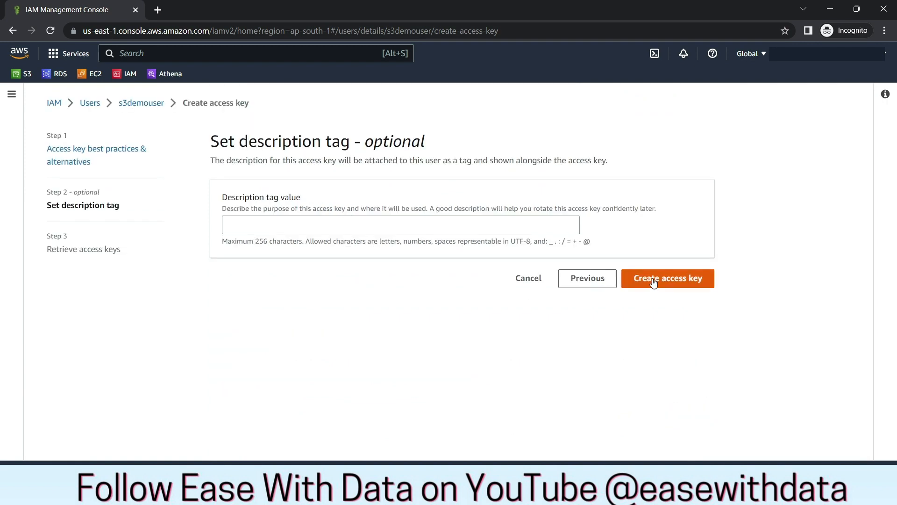
click(667, 278)
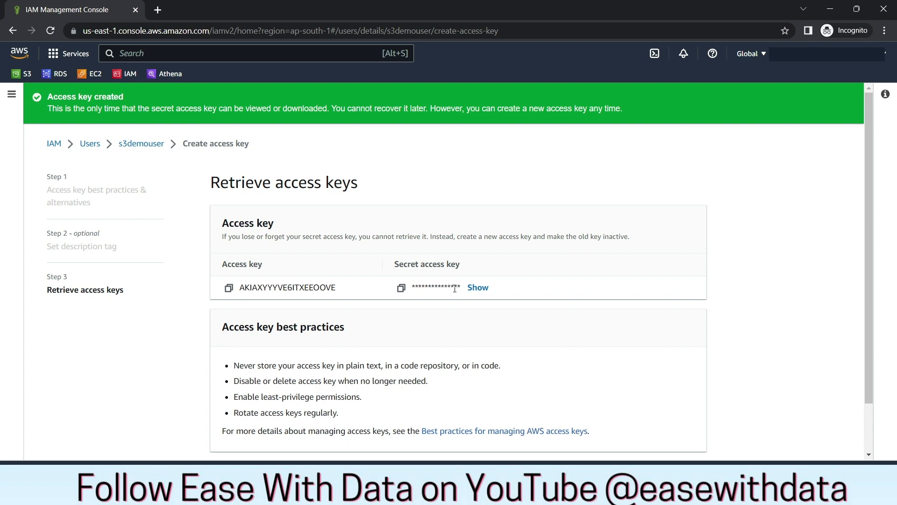
click(212, 10)
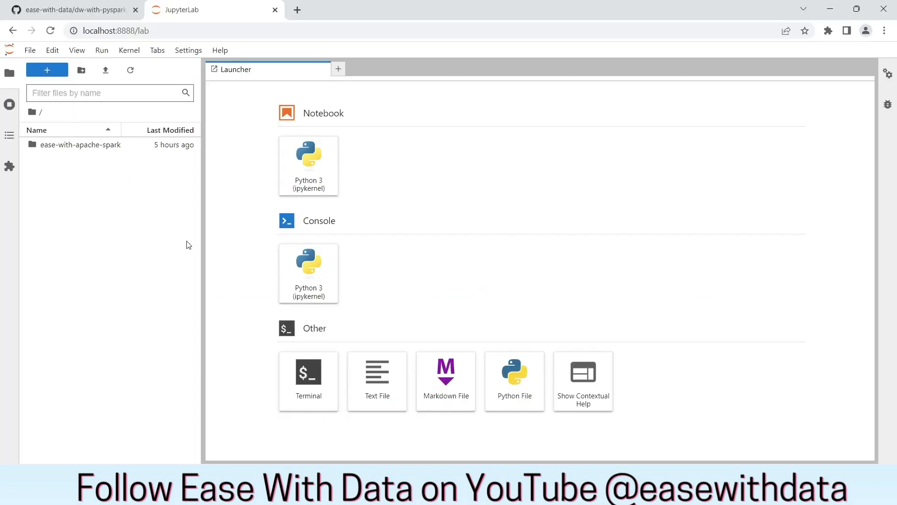
- Create an ease-with-data folder in the JupyterLab file browser and enter it
right_click(70, 183)
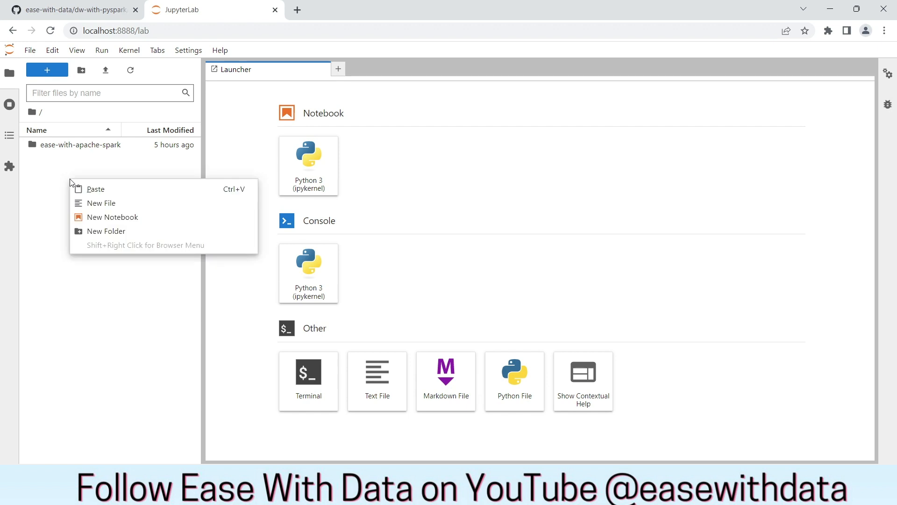
click(106, 231)
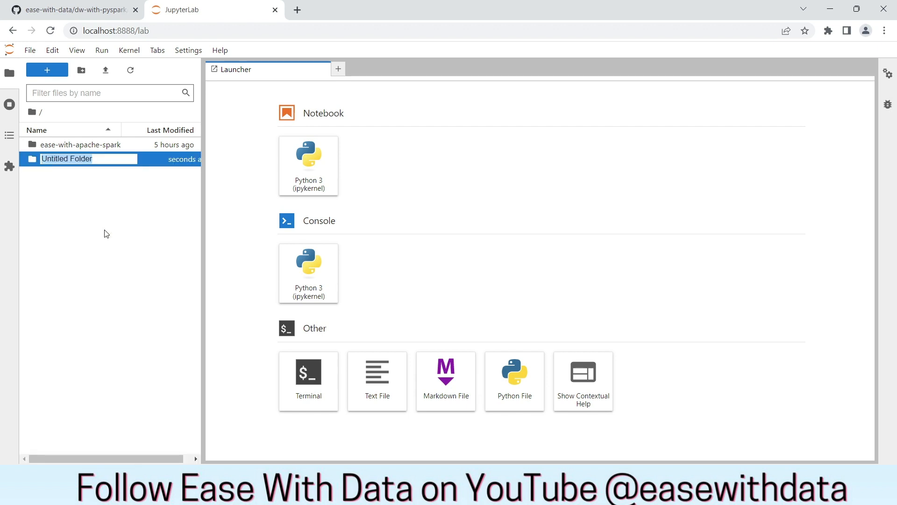
text(ease-with-data)
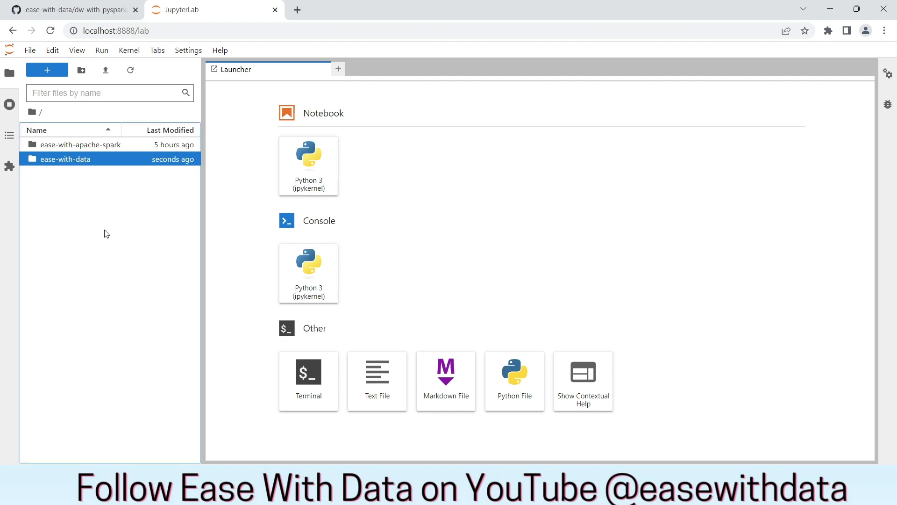
double_click(65, 159)
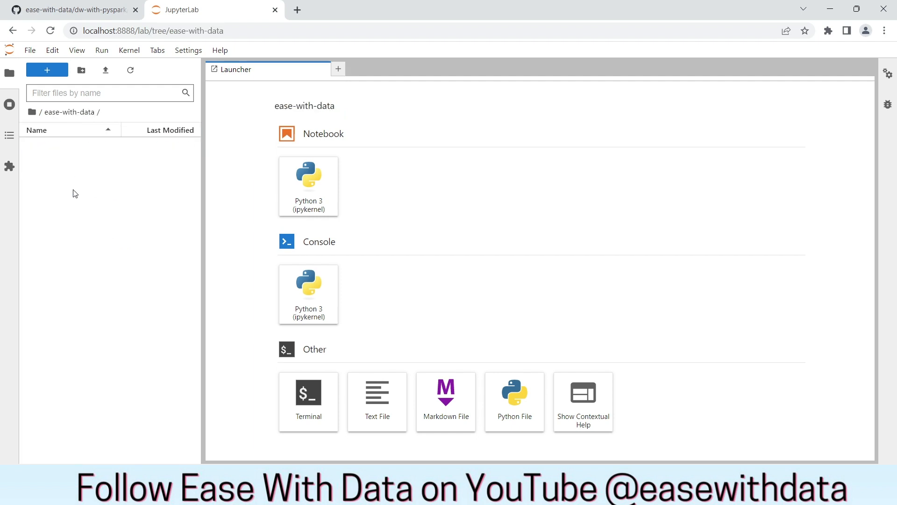
- Create a dw-with-pyspark subfolder inside ease-with-data
right_click(74, 193)
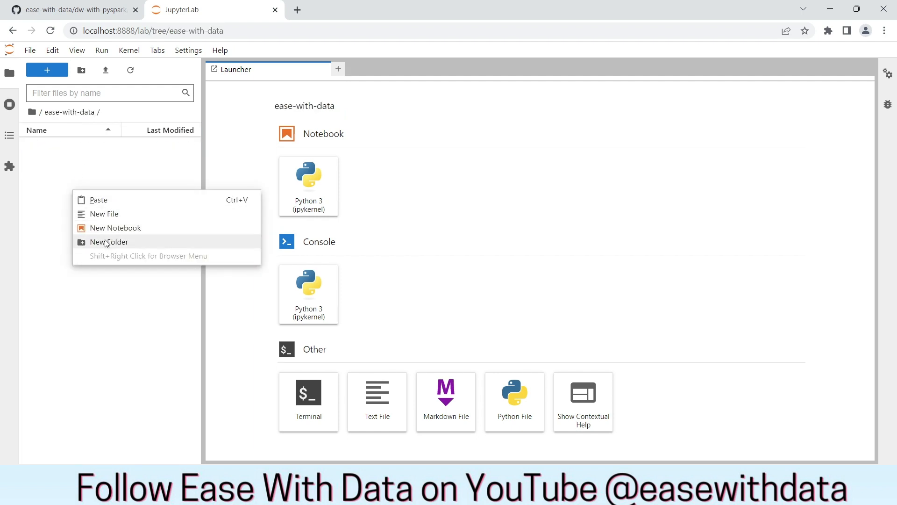
click(108, 241)
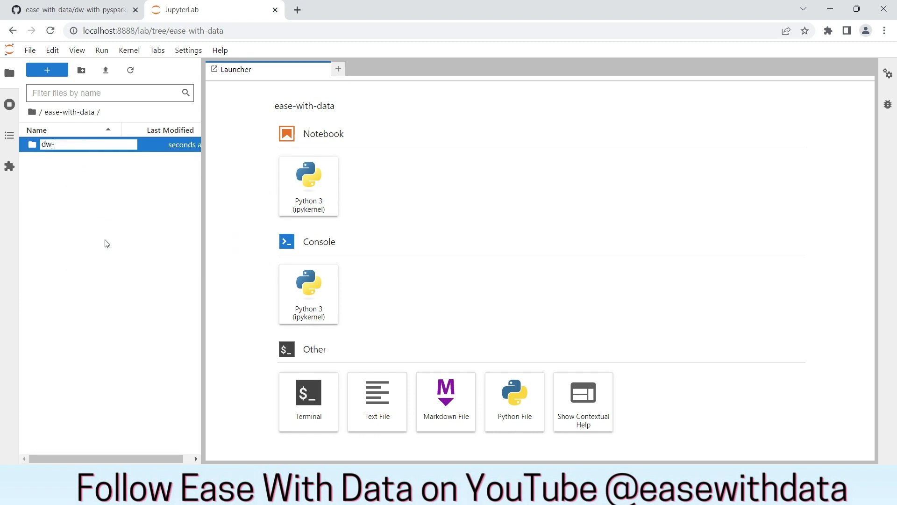
text(with-py)
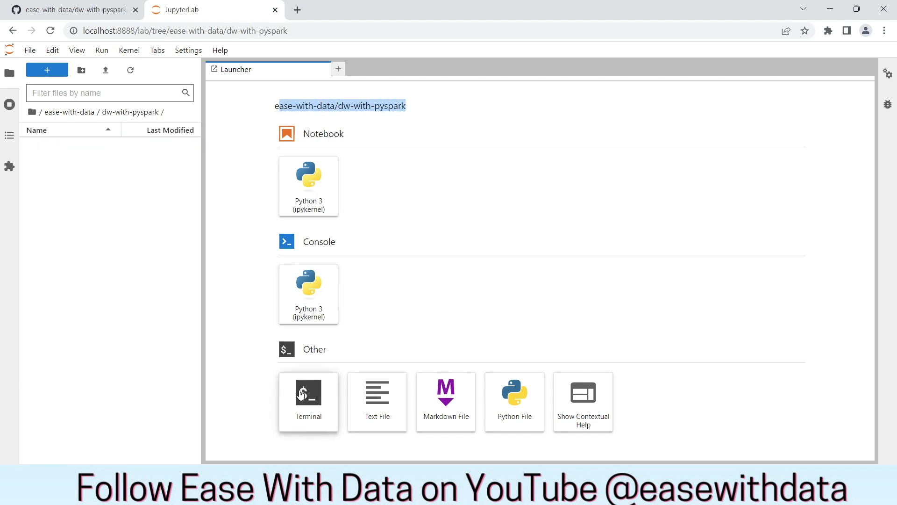
- Start a JupyterLab terminal running /bin/bash in the home directory
click(308, 399)
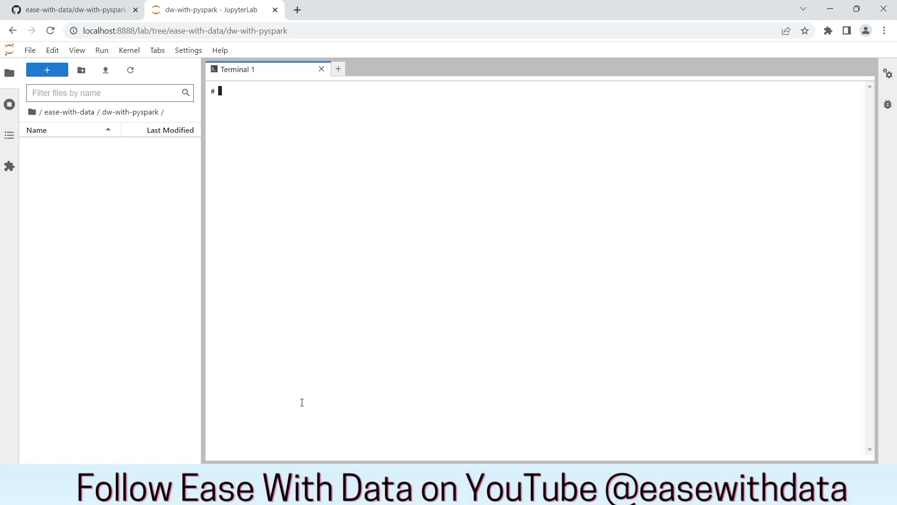
text(/bi)
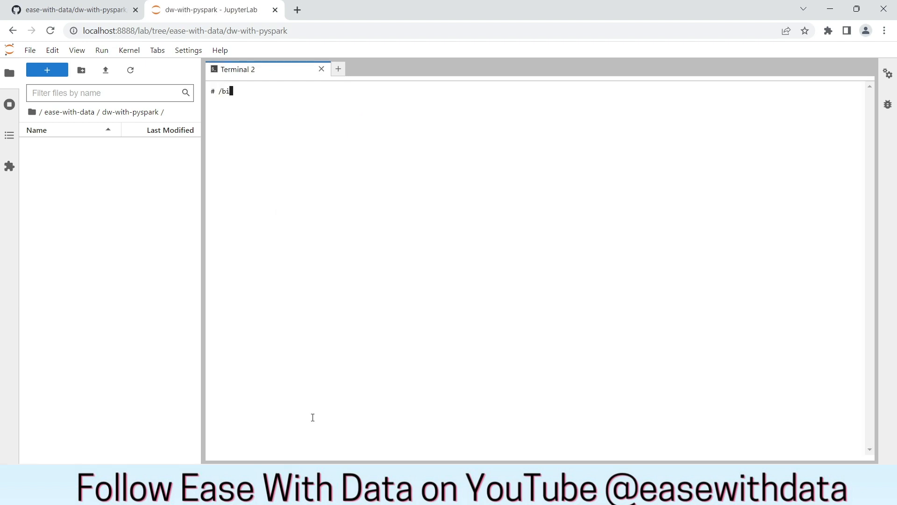
text(n/bash)
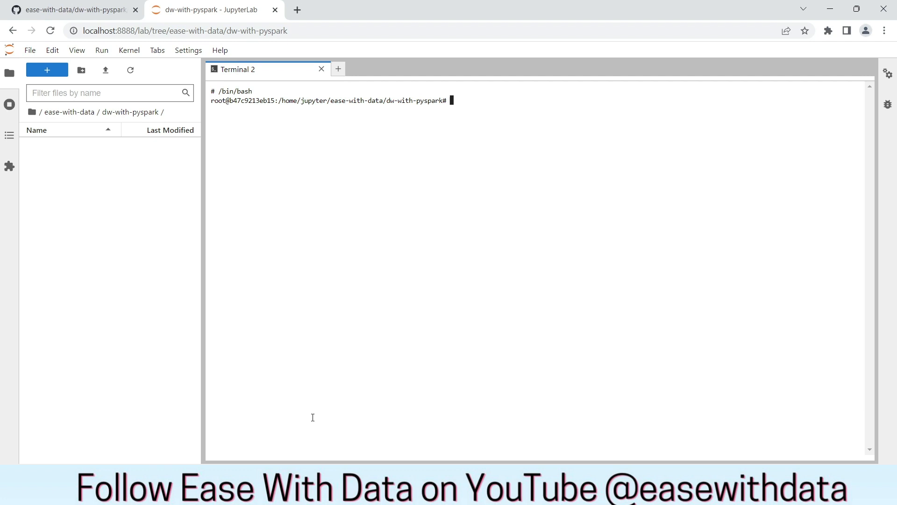
text(c)
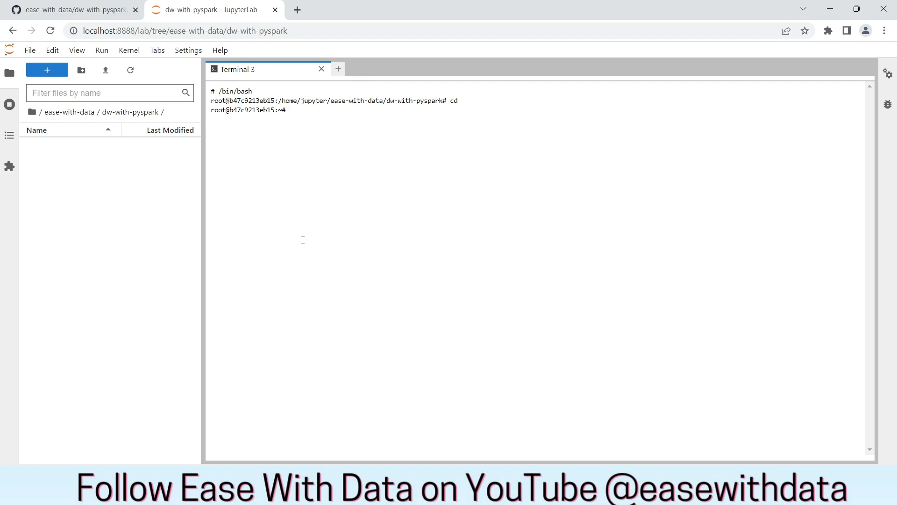
- Make a .aws folder, enter it, and begin the nano credential command
text(mkd)
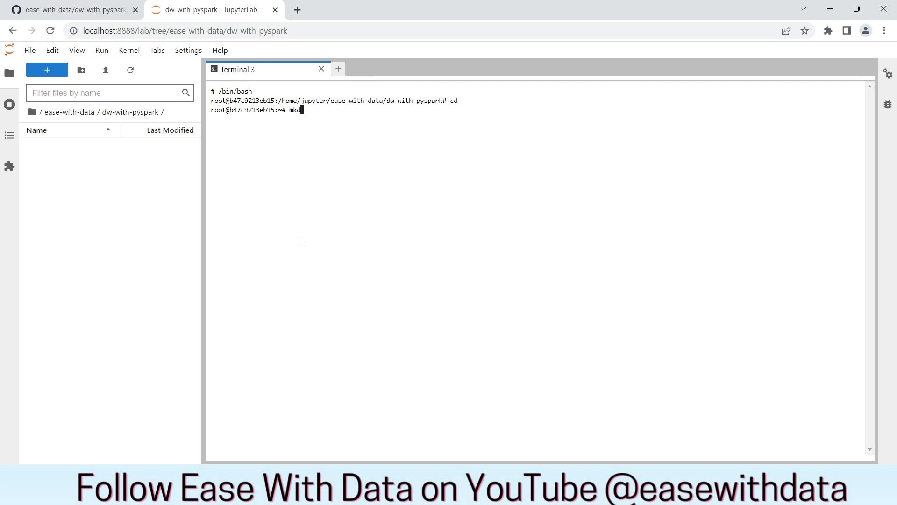
text(ir .aws)
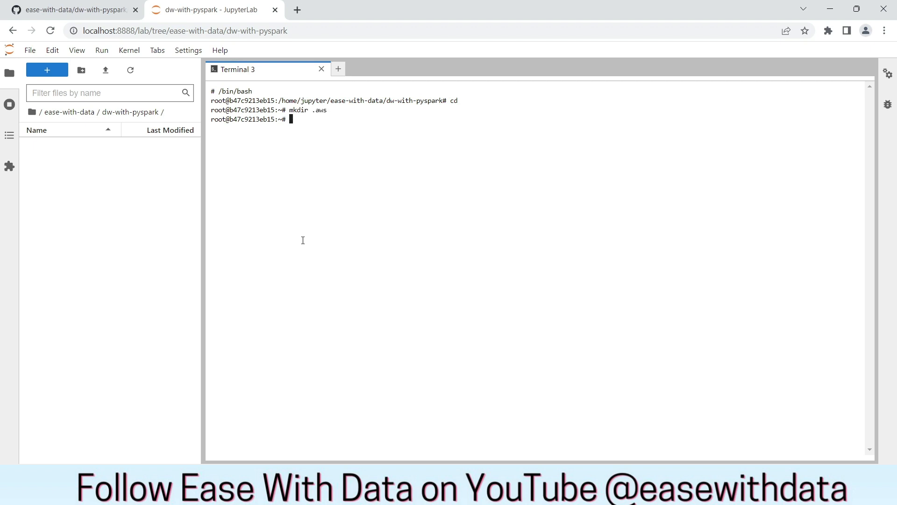
text(cd .s)
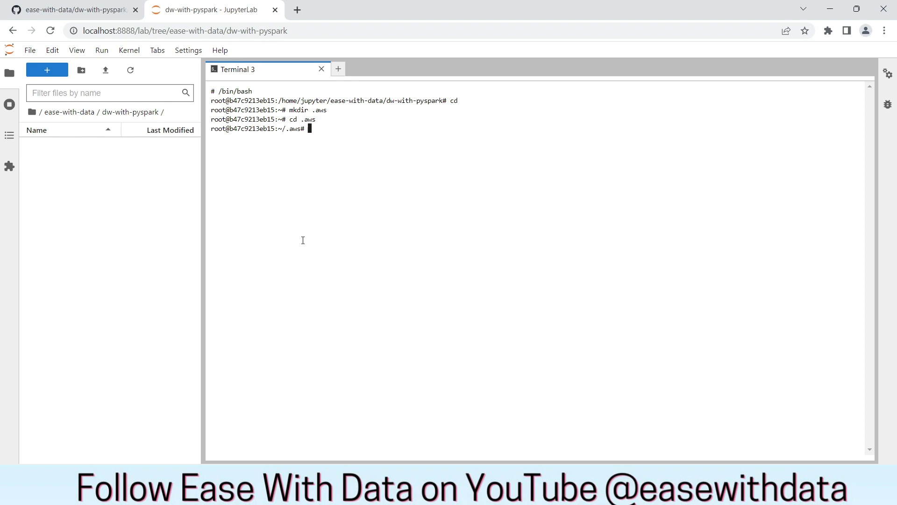
text(nano)
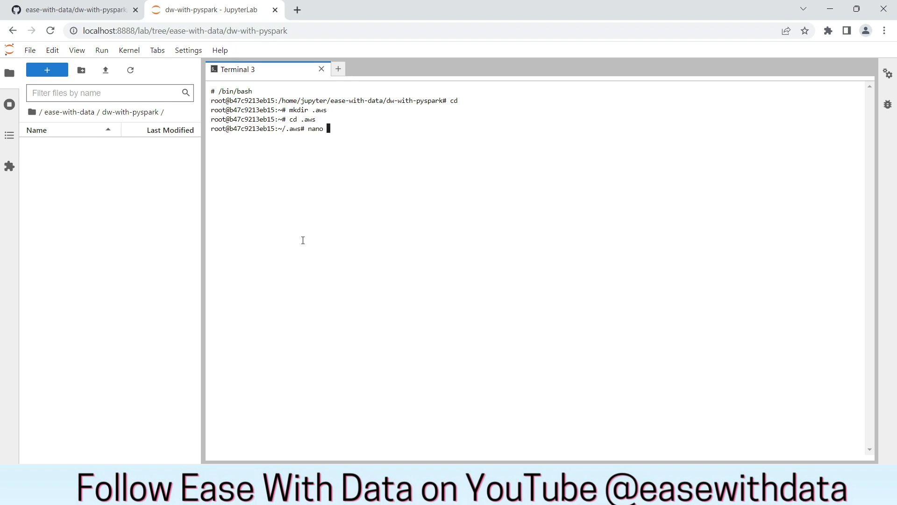
text(crede)
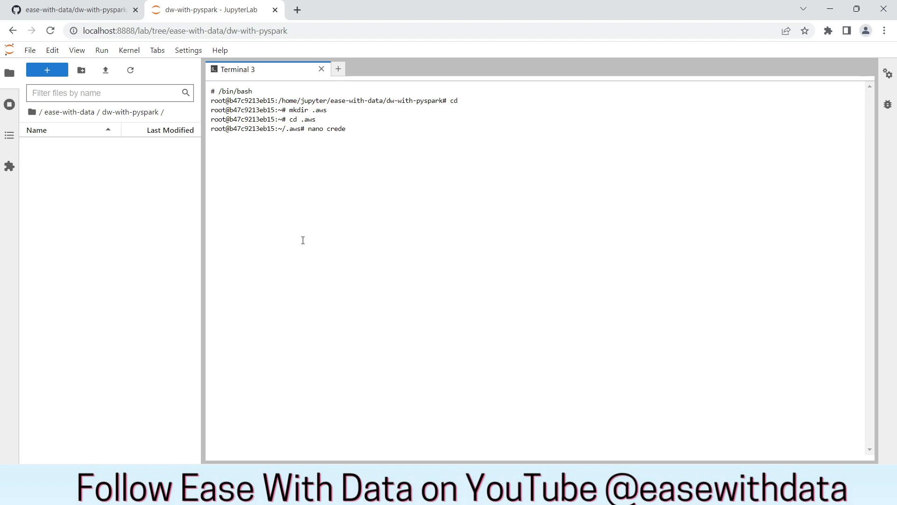
- Write the AWS access key ID and secret into the .aws credential file with nano and save it
text(ntial)
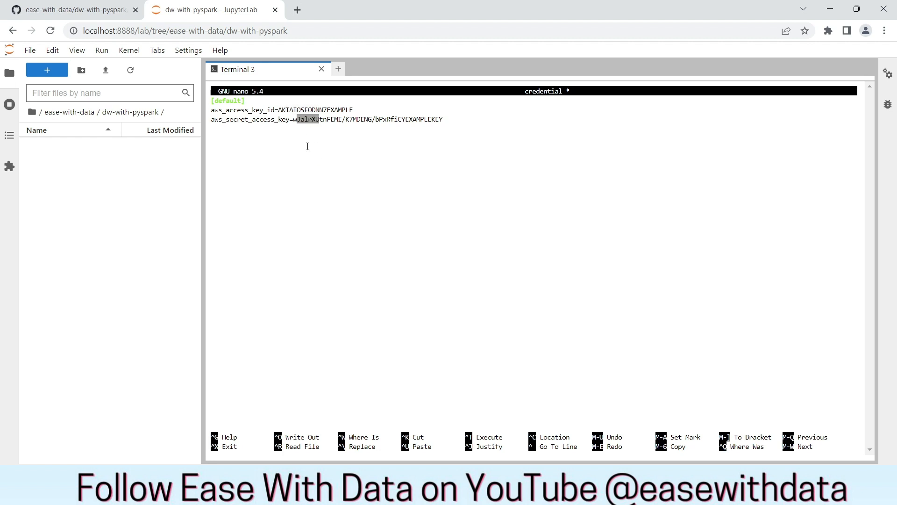
key(ctrl+x)
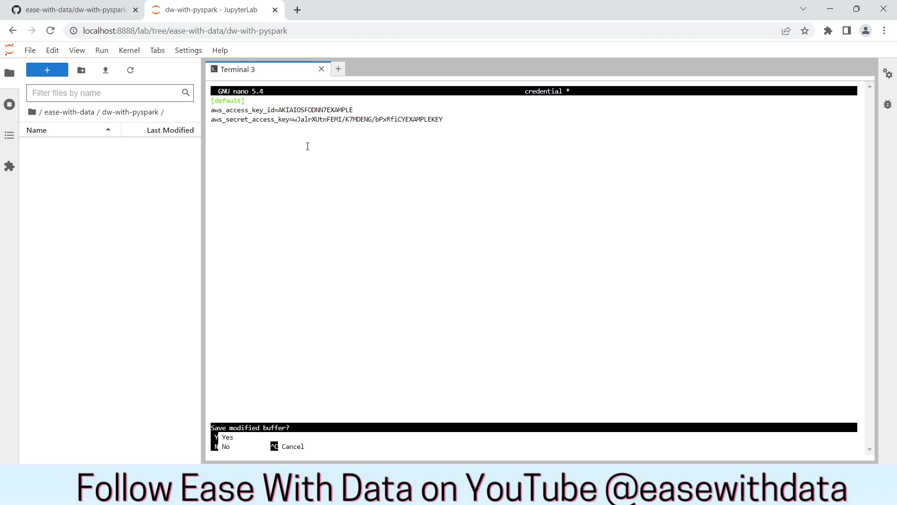
key(y)
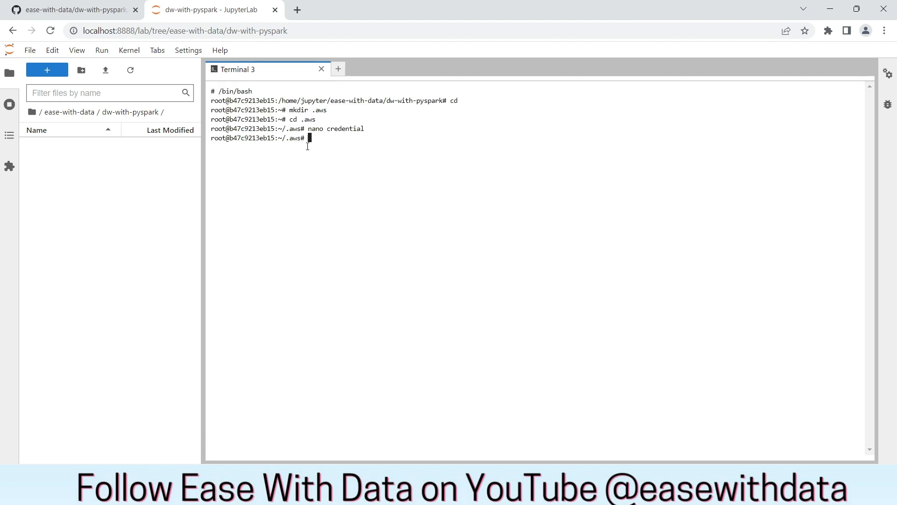
- Move to /spark/conf and load spark-defaults.conf in nano for editing
text(cd /spark/conf)
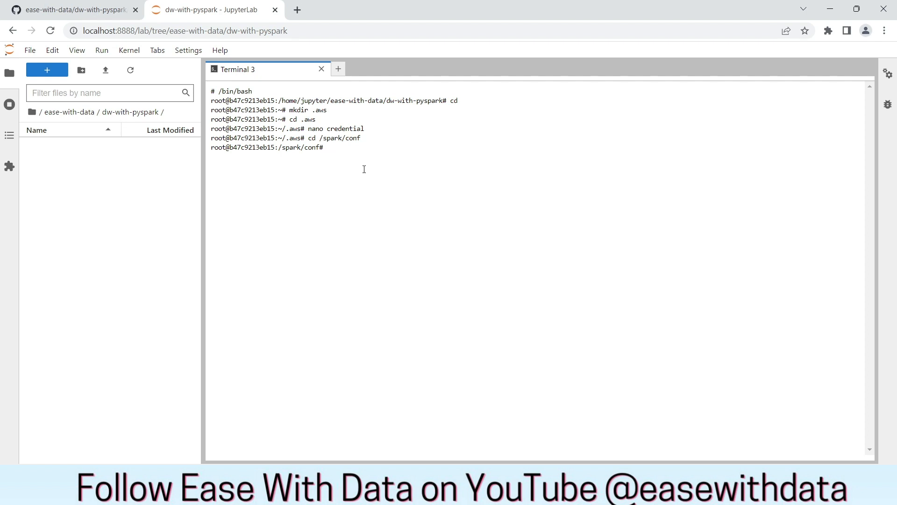
text(nano spark)
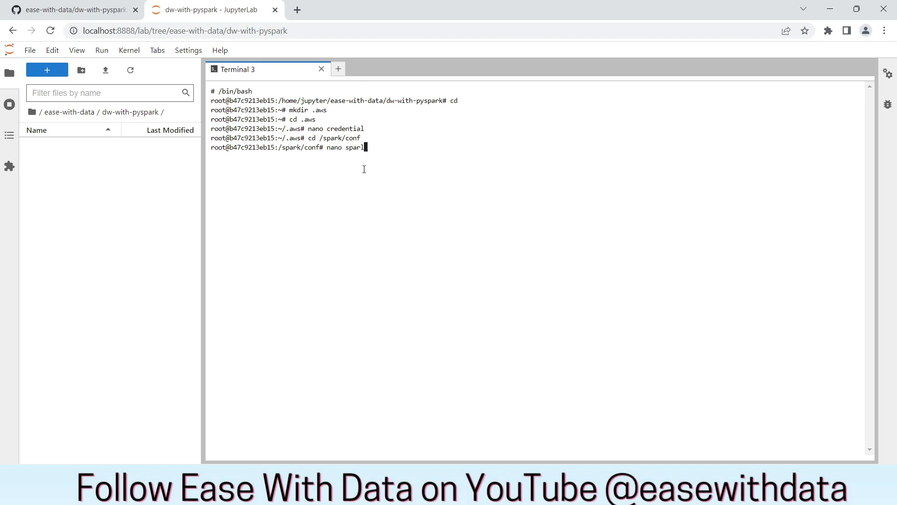
text(-de)
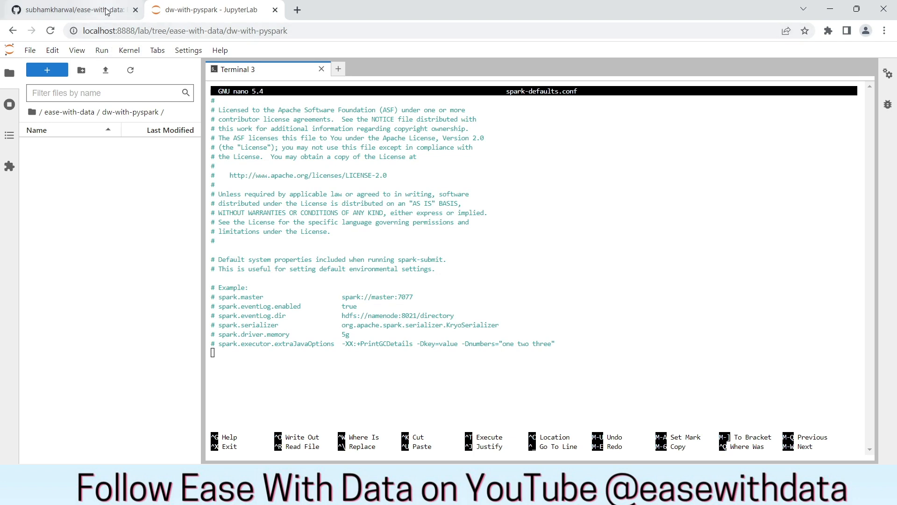
- Copy the Delta, S3 and warehouse setting lines from the repo's conf/spark-defaults.conf on GitHub
click(72, 10)
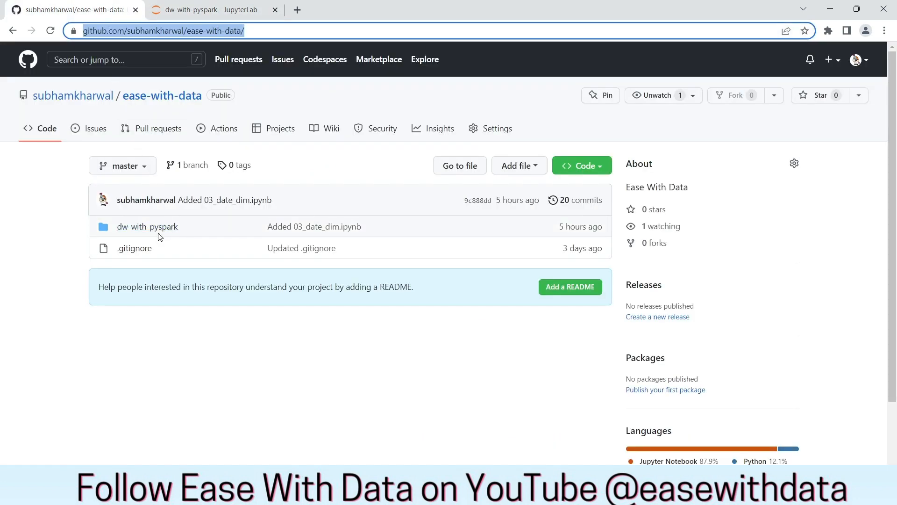
click(146, 227)
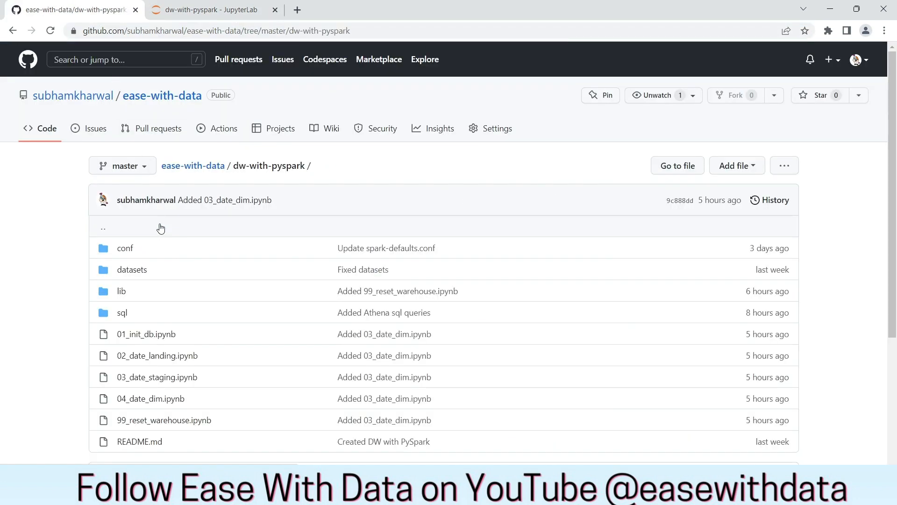
click(124, 248)
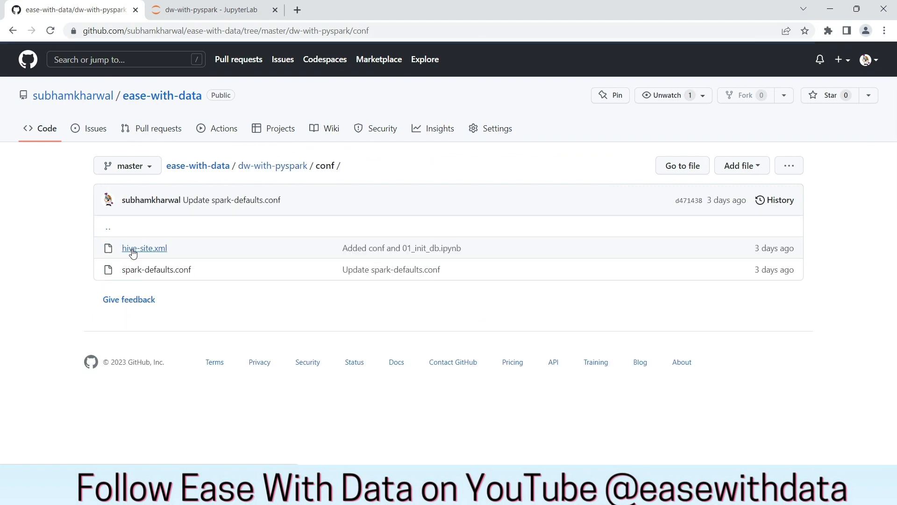
click(156, 270)
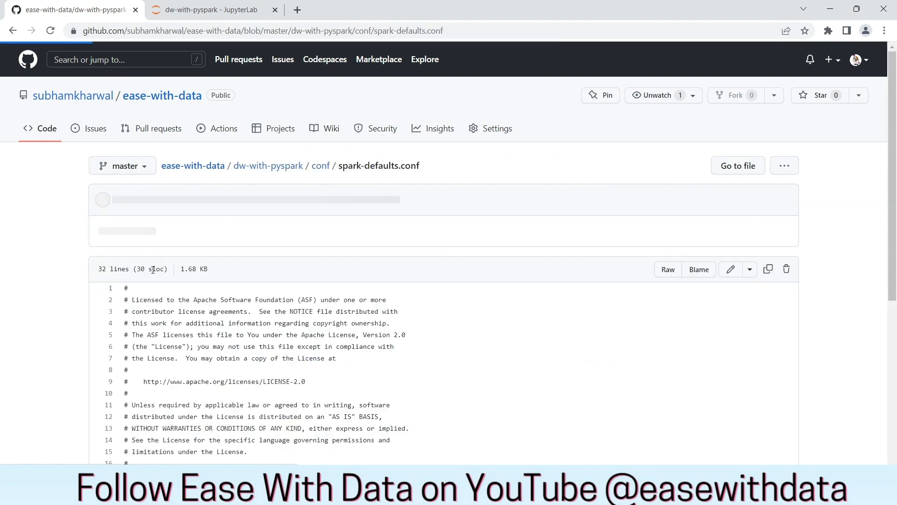
scroll(down, 3)
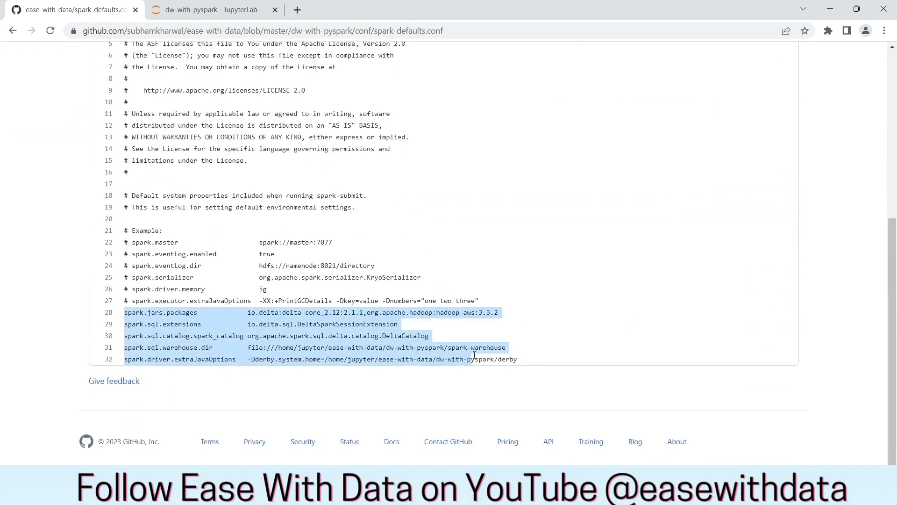
click(206, 9)
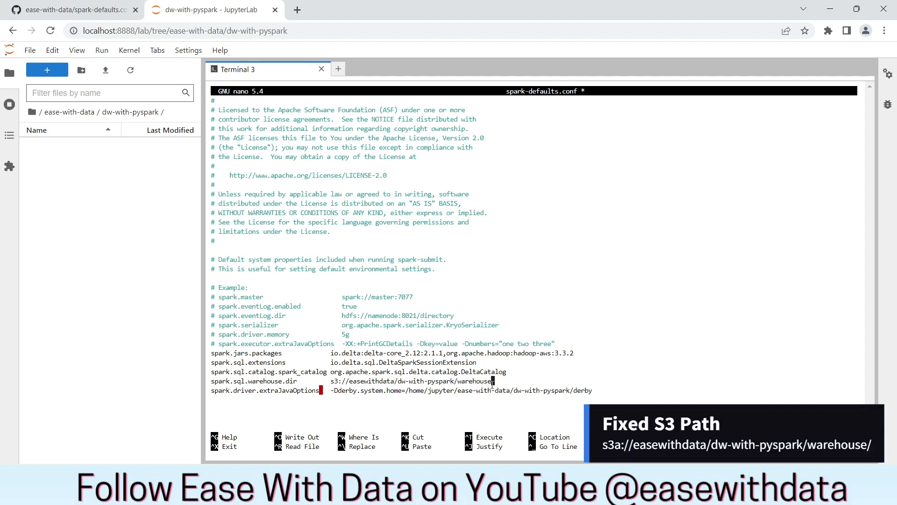
- Point spark.sql.warehouse.dir at the s3a easewithdata bucket, adjust the Derby path and save spark-defaults.conf
drag(333, 381, 491, 381)
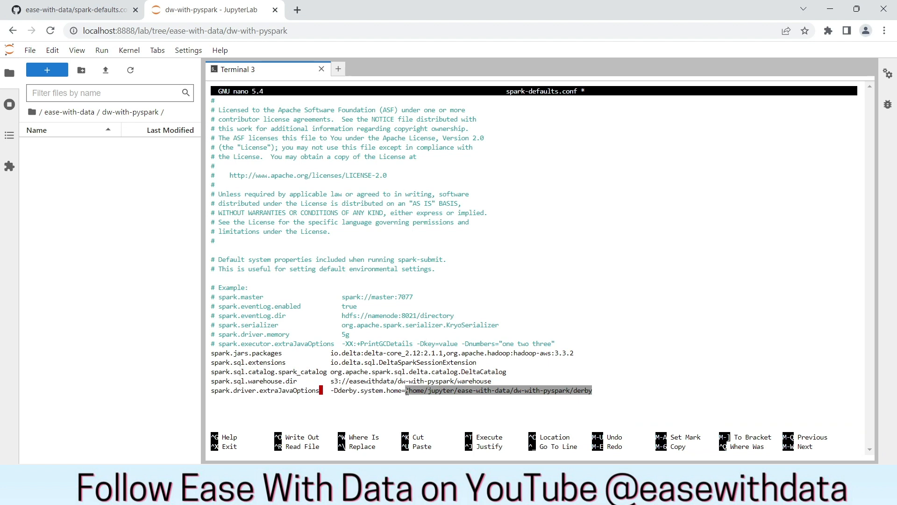
key(ctrl+o)
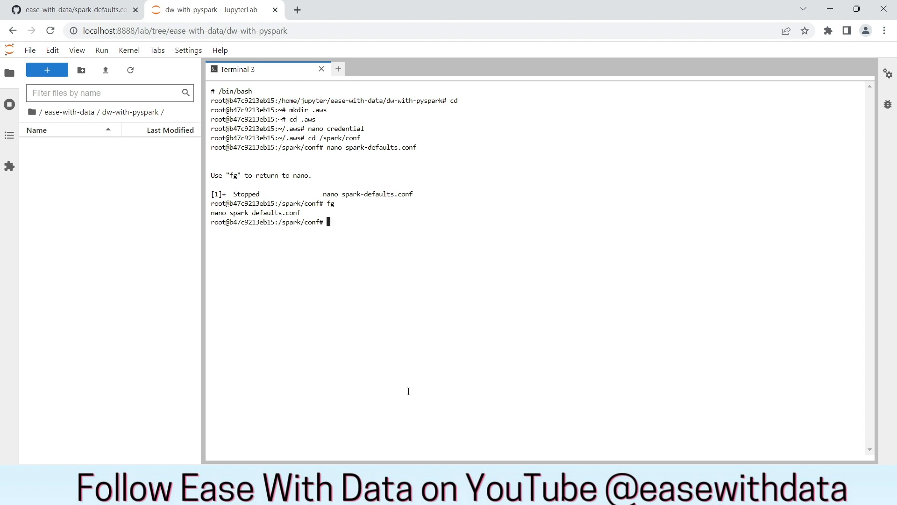
- Start editing a new hive-site.xml in nano, then switch to the GitHub repository
text(r)
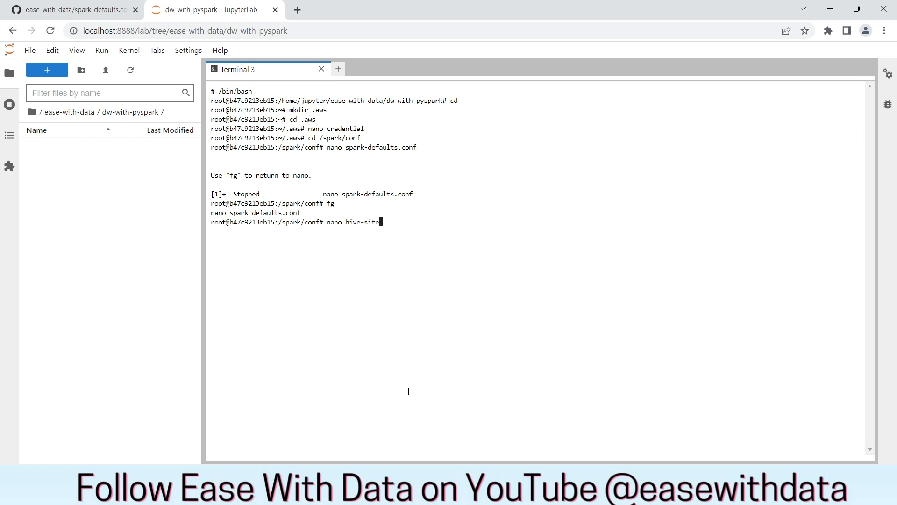
text(.xml)
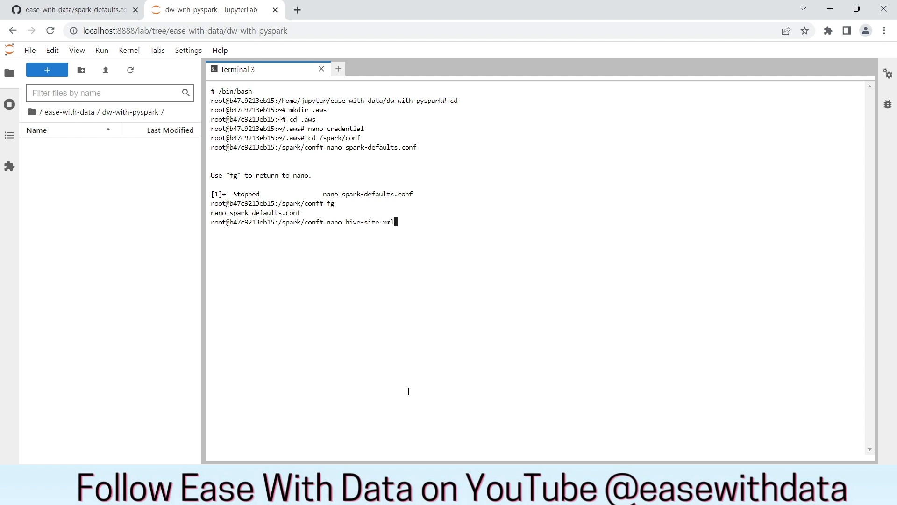
key(enter)
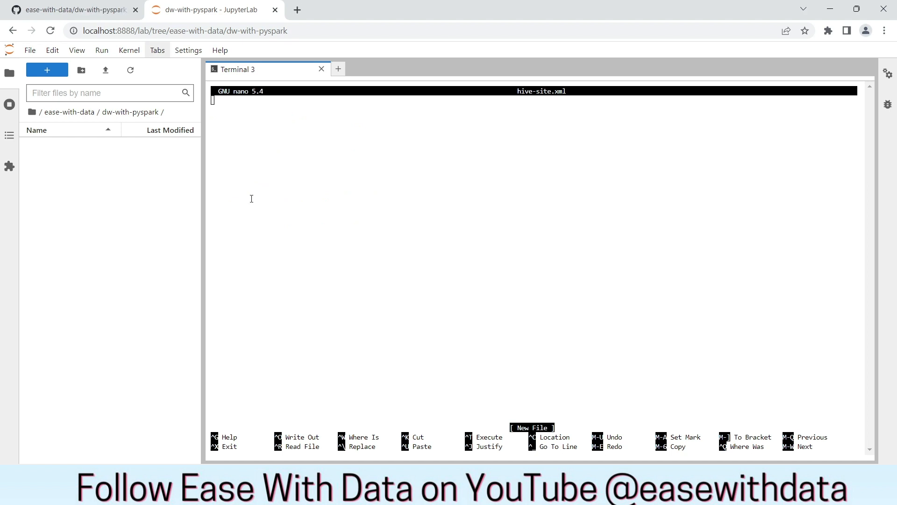
click(75, 10)
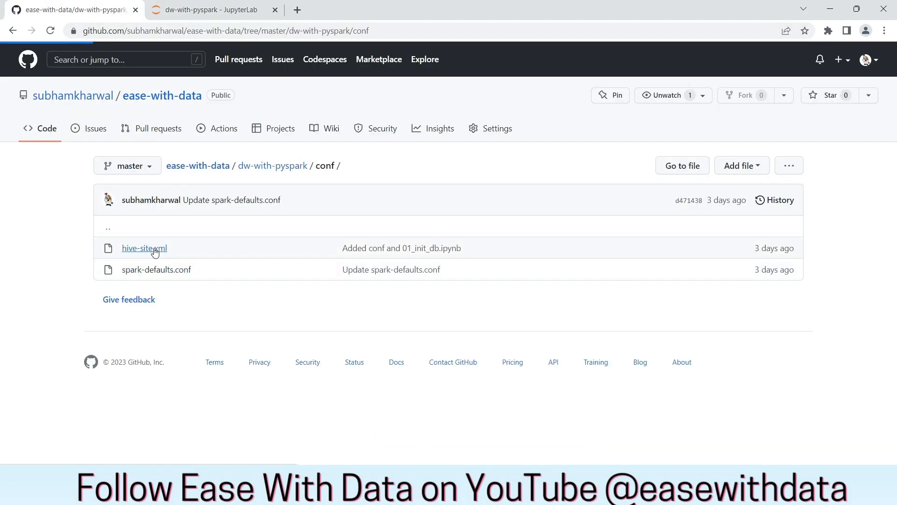
- Copy the raw contents of the repository's hive-site.xml and return to JupyterLab
click(144, 247)
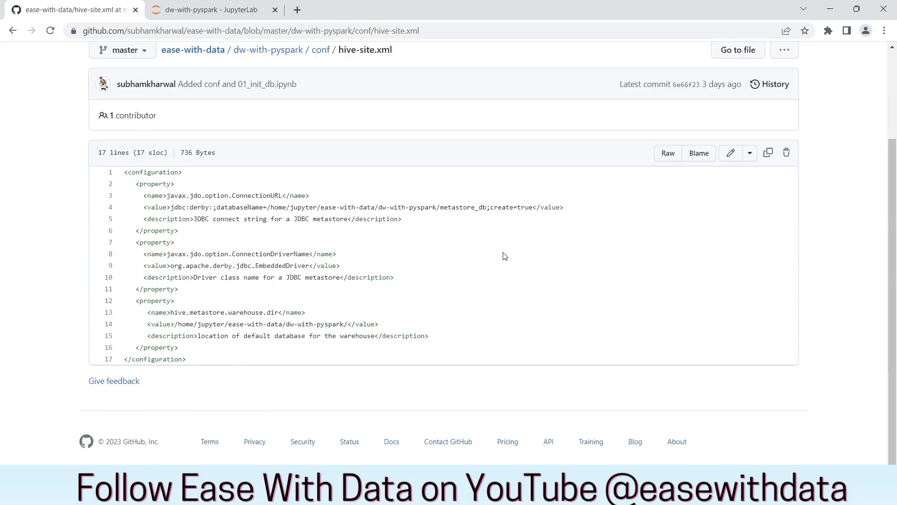
click(768, 152)
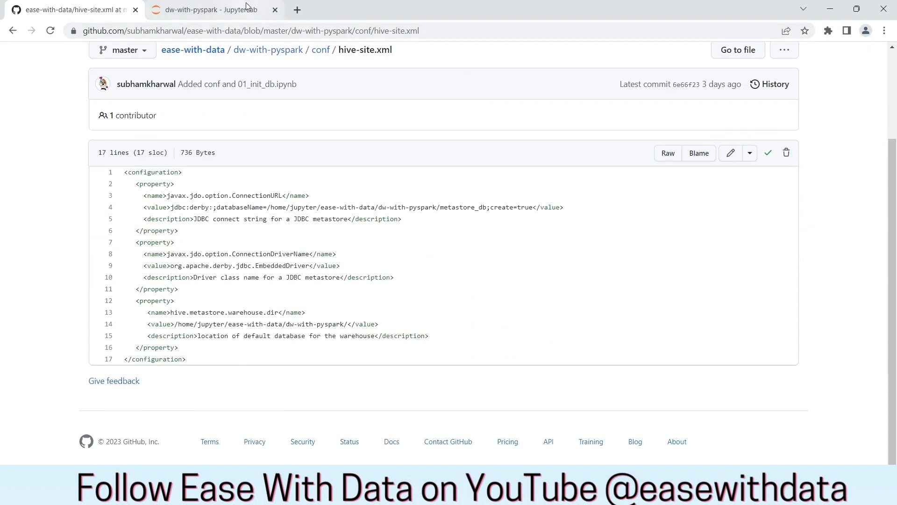
click(206, 10)
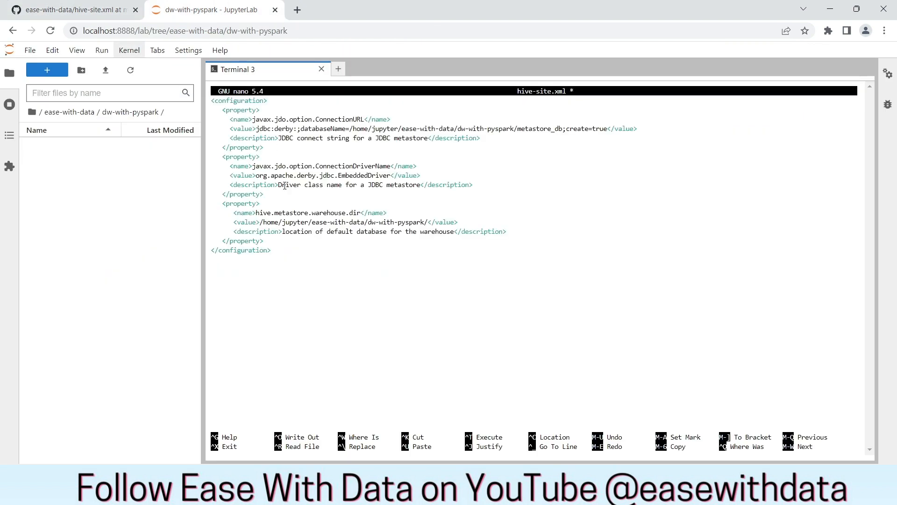
- Save the pasted Derby metastore and warehouse properties into hive-site.xml
key(ctrl+o)
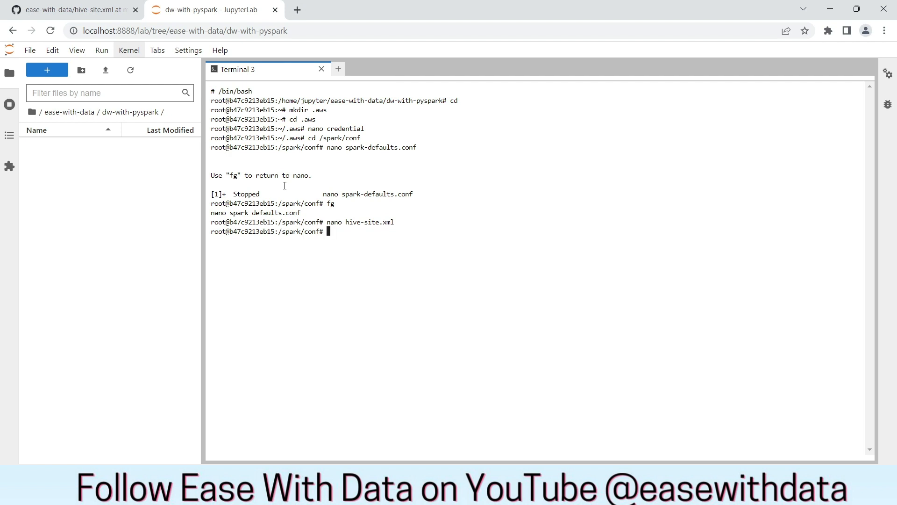
- Open spark-env.sh in nano and scroll through its commented template options
text(nano s)
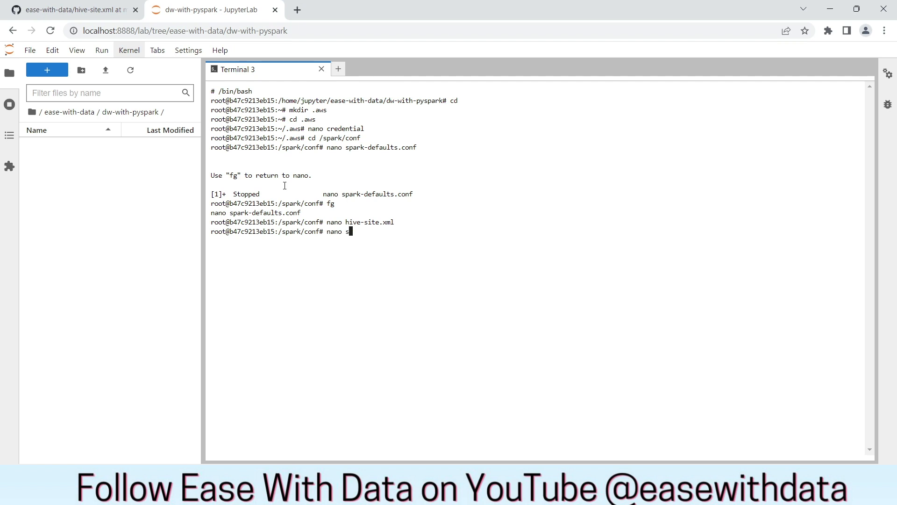
text(park-env.sh)
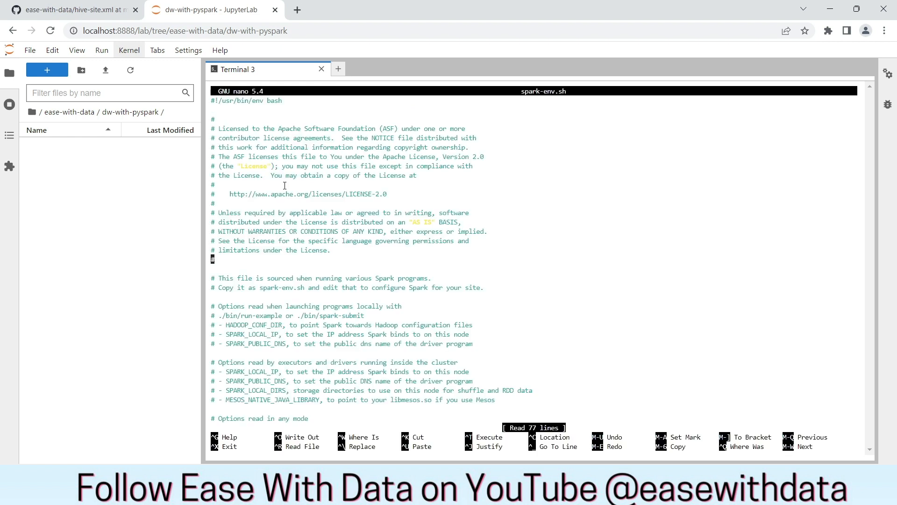
scroll(down, 3)
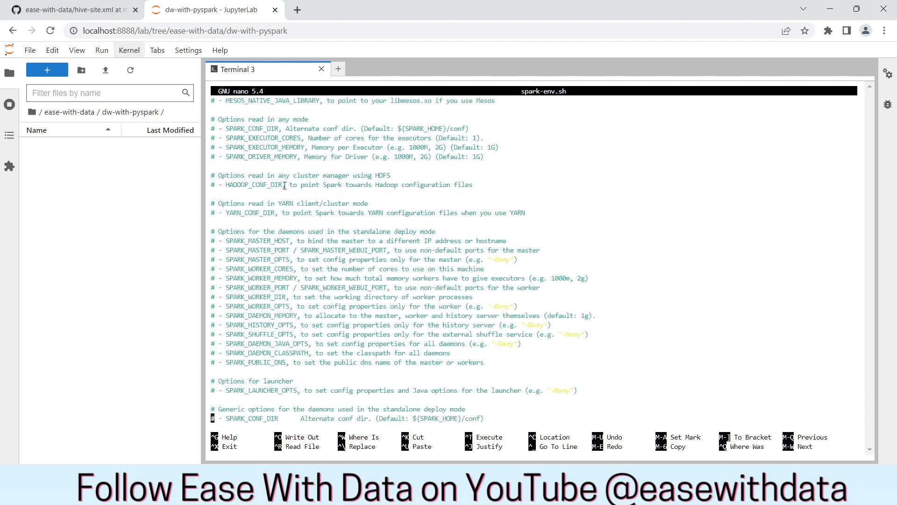